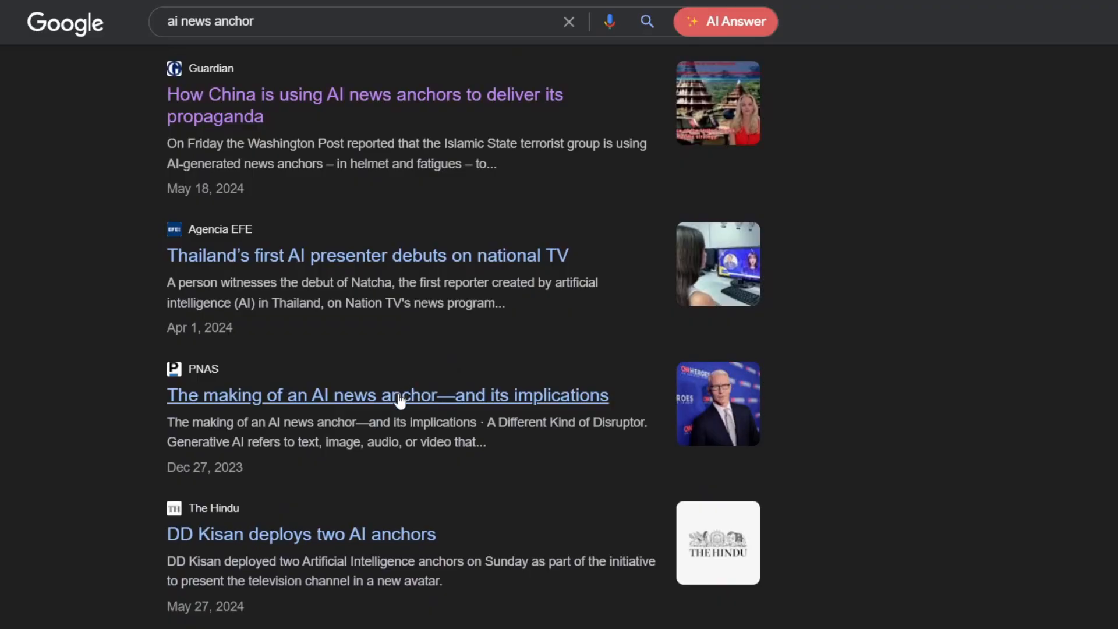
- Open the article on Thailand's first AI presenter and scroll through it
click(366, 255)
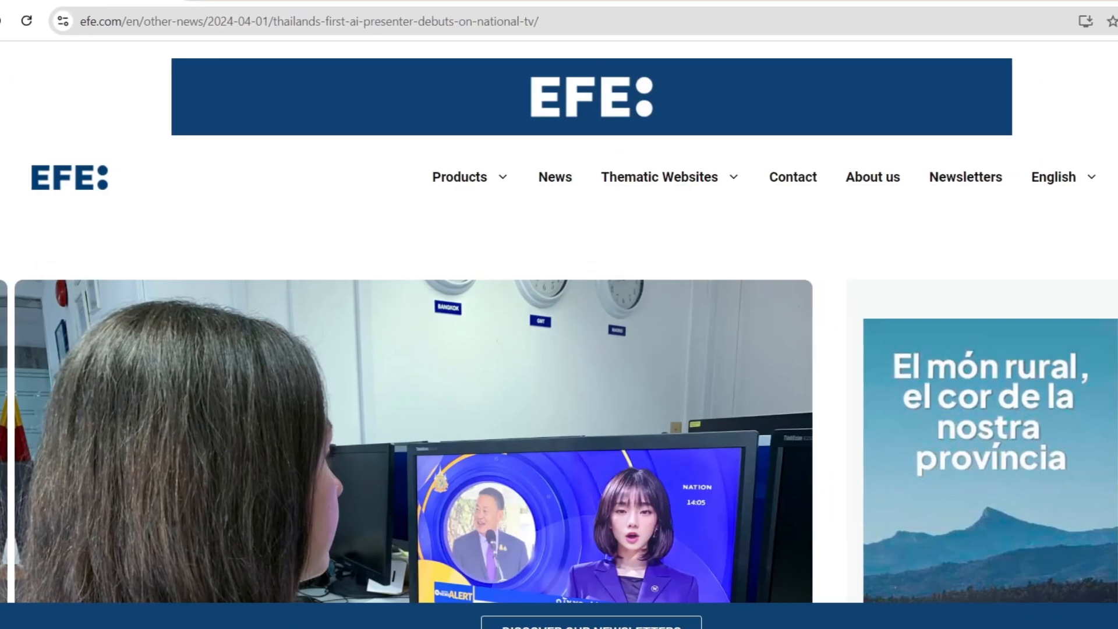
scroll(down, 3)
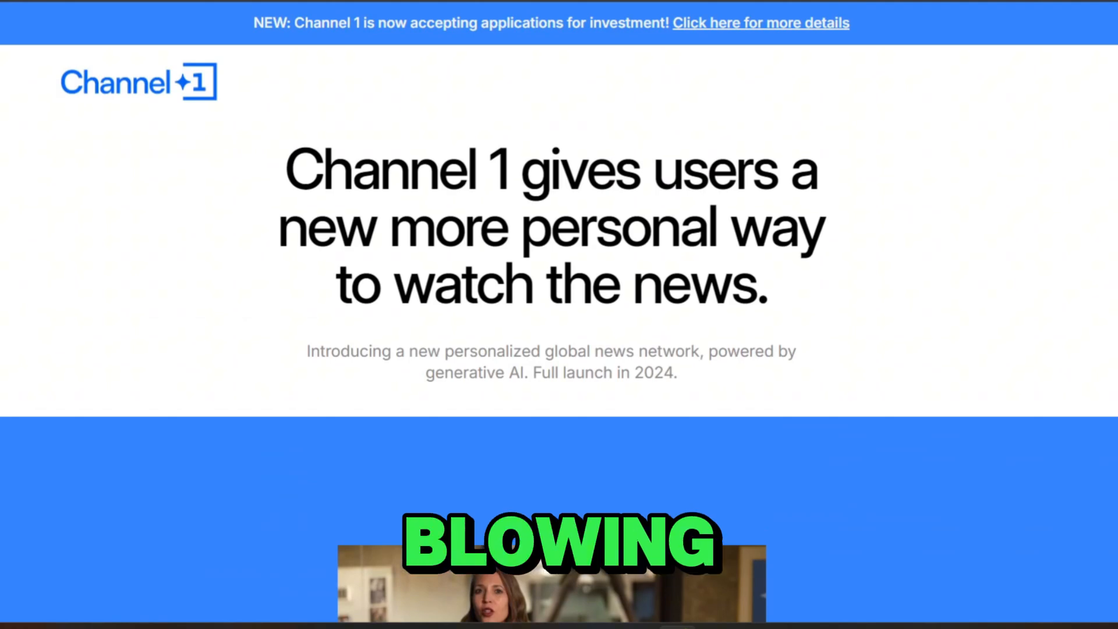
scroll(down, 3)
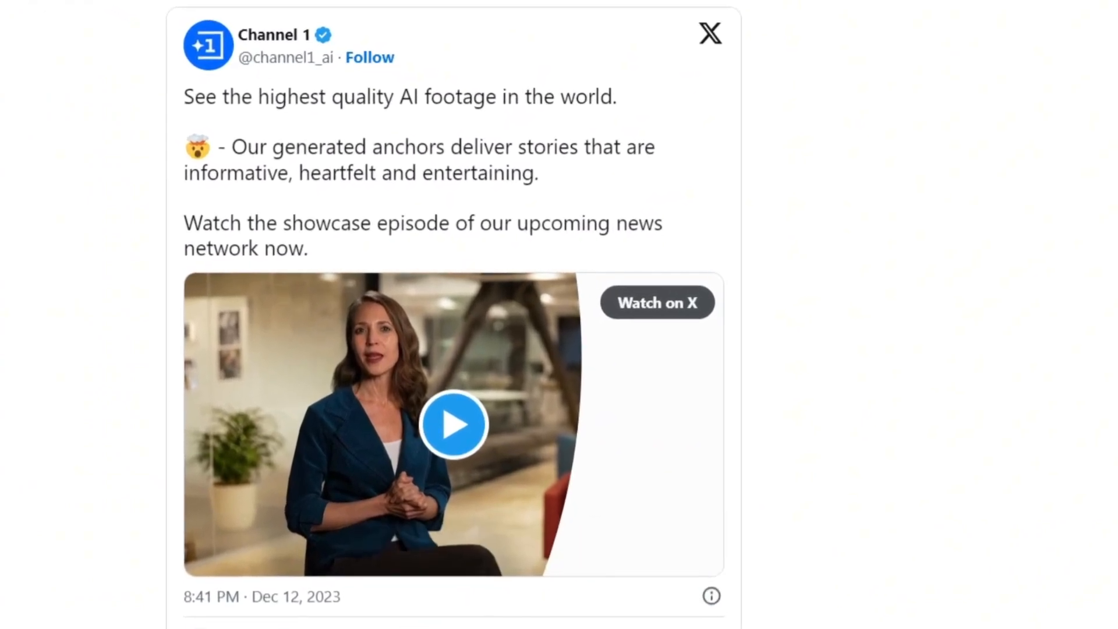
scroll(down, 3)
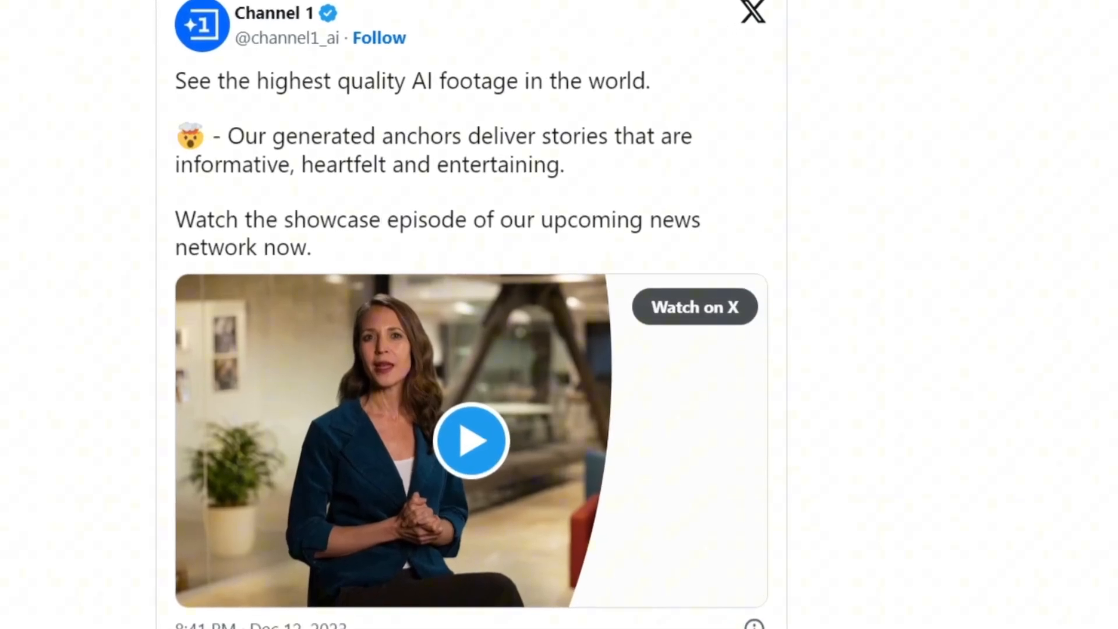
scroll(down, 3)
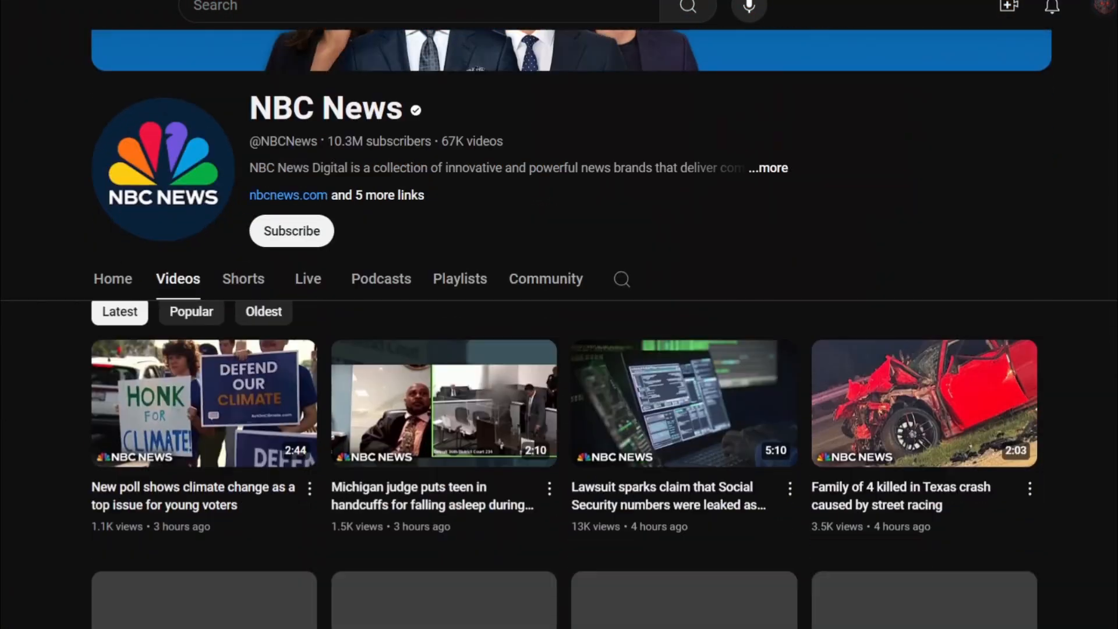
scroll(down, 3)
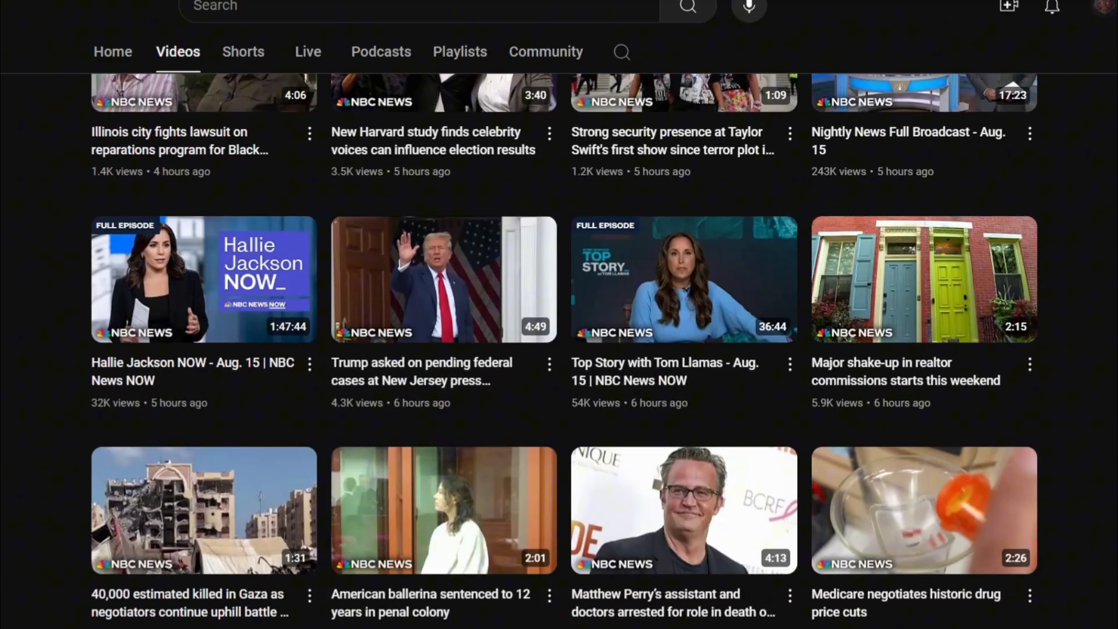
scroll(down, 3)
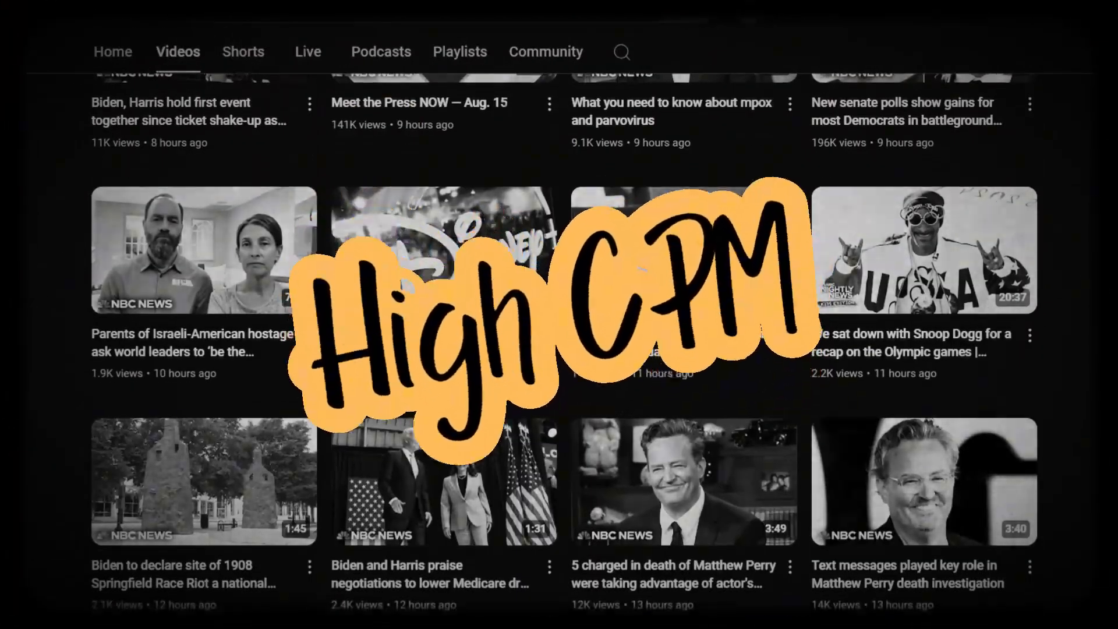
scroll(down, 3)
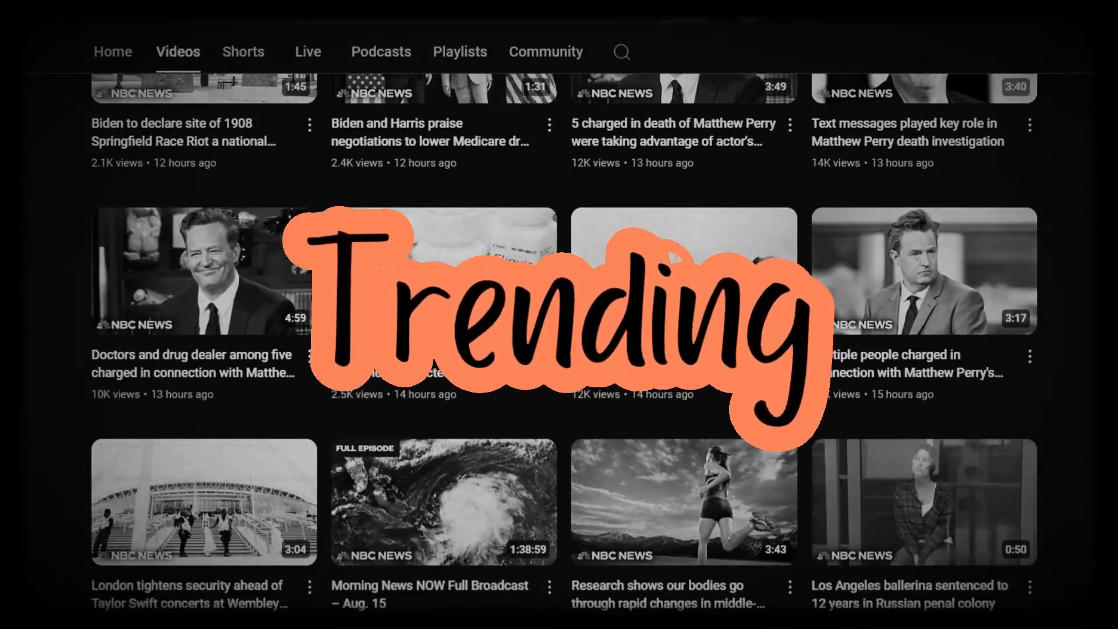
scroll(down, 3)
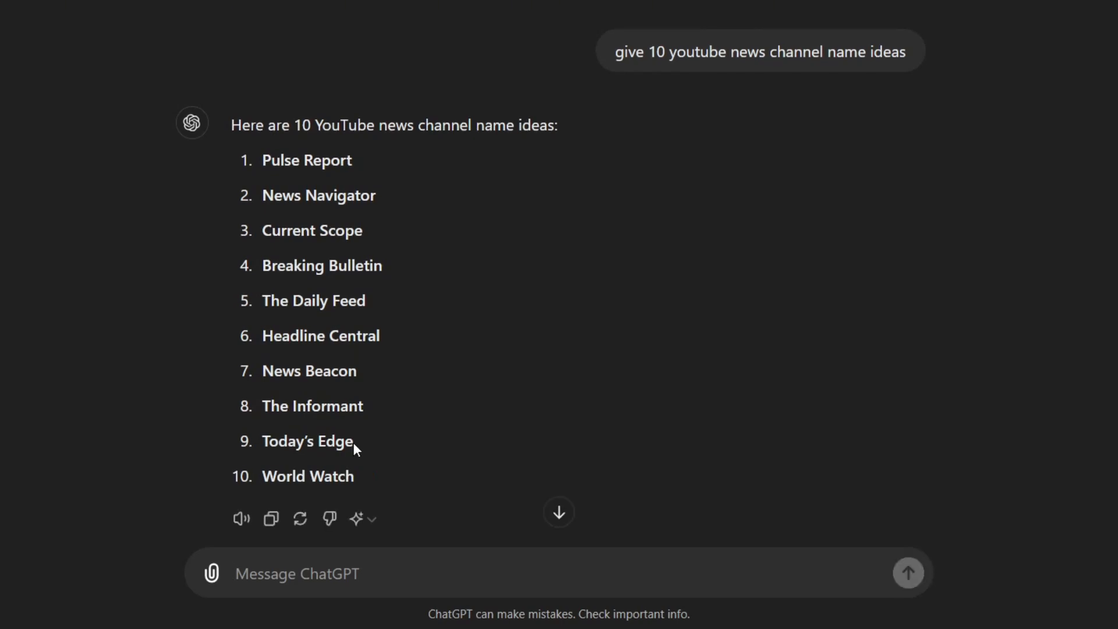
- Review ChatGPT's ten YouTube news channel name ideas, including Today's Edge
click(456, 32)
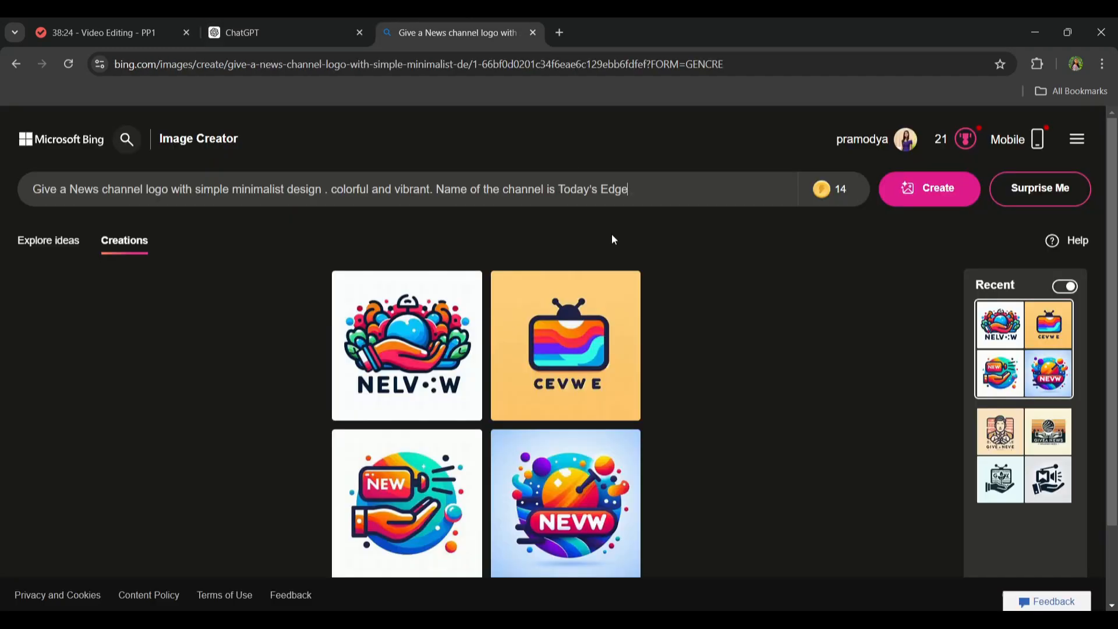
- Generate Today's Edge logo sets from the original and revised prompts
click(928, 189)
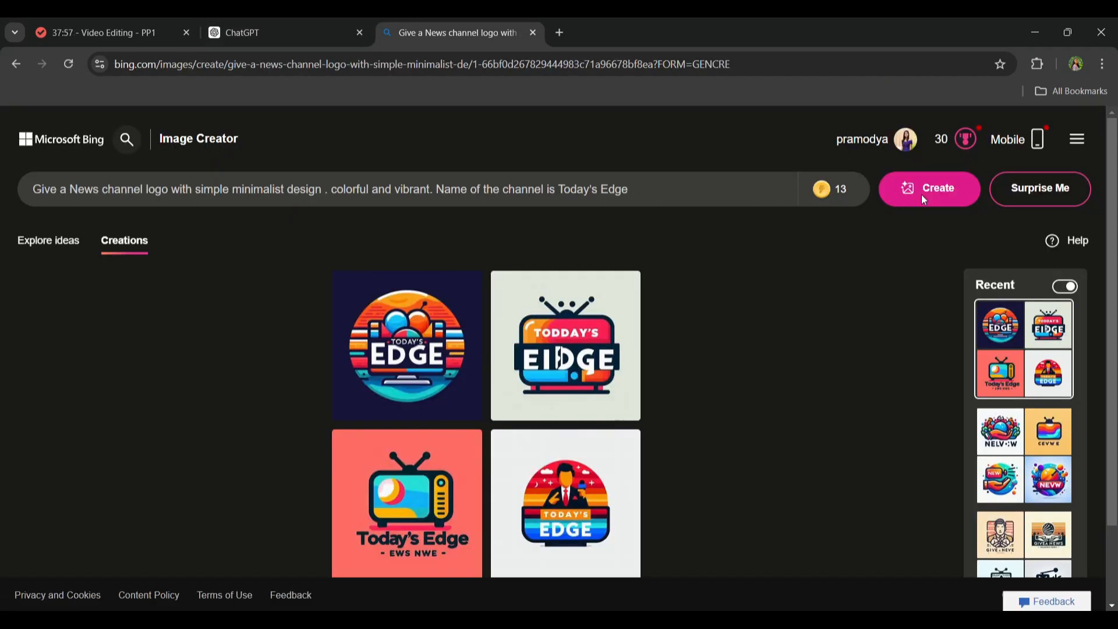
click(927, 187)
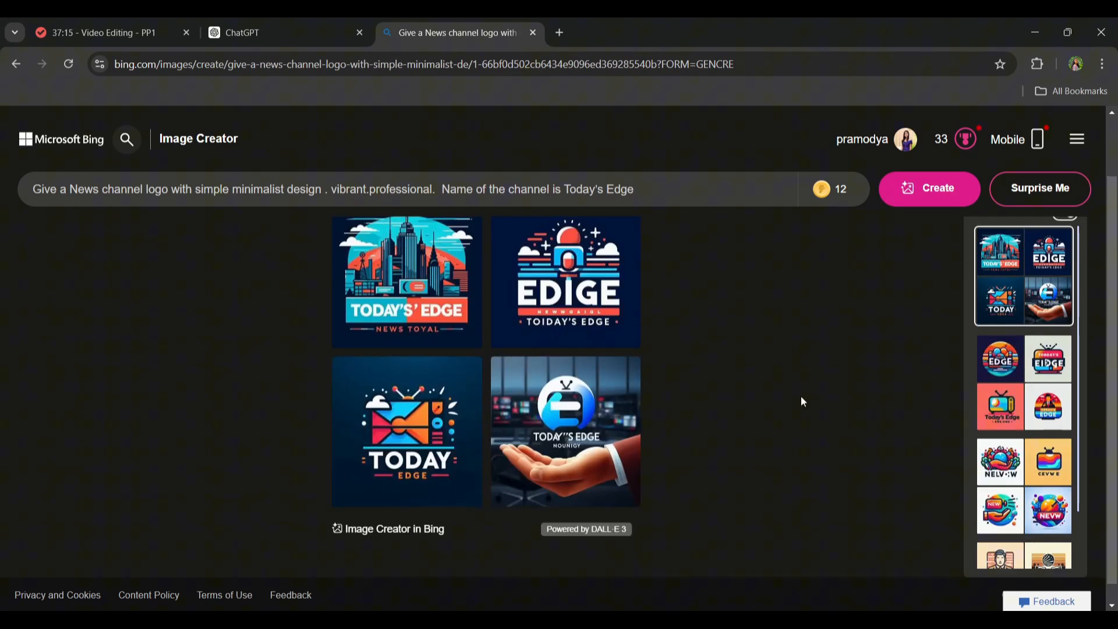
click(406, 431)
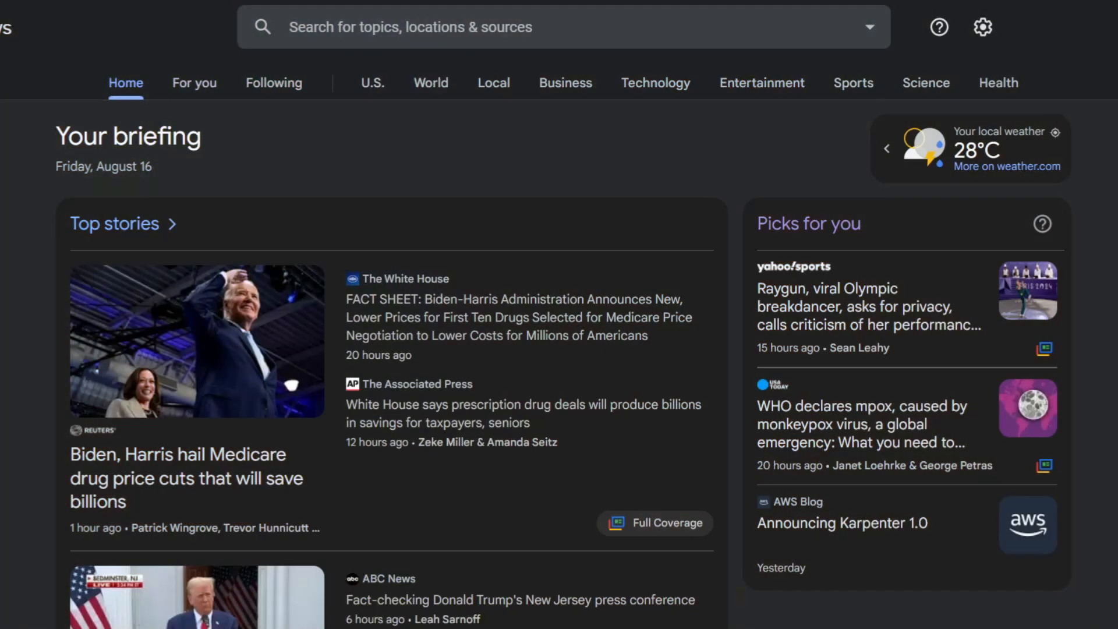
- Scroll through The Verge article on Google's AI search summaries
scroll(down, 3)
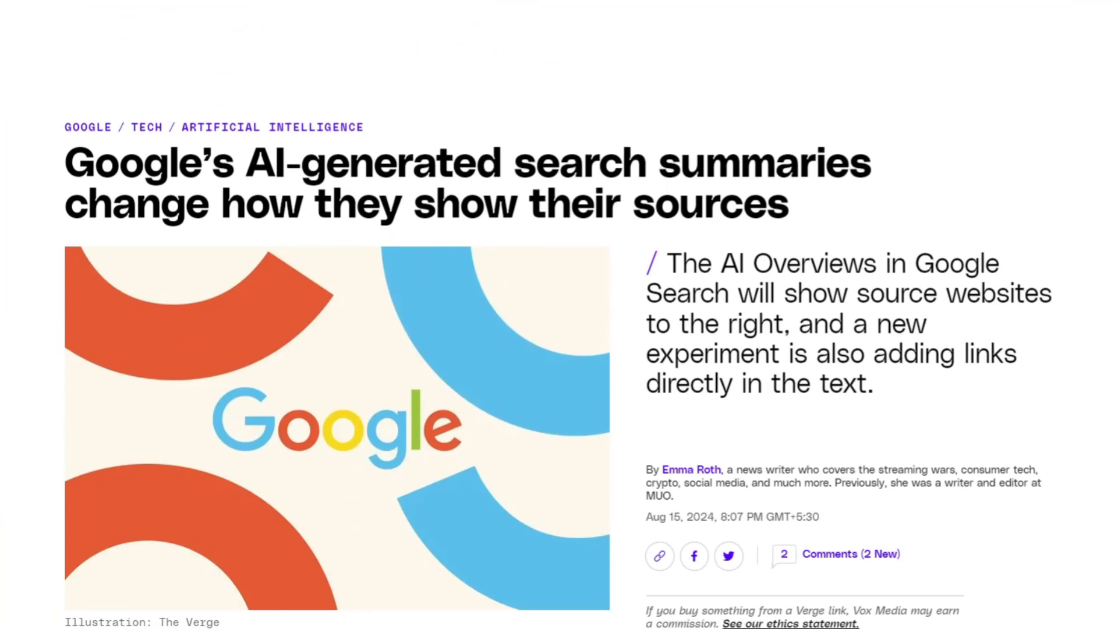
scroll(down, 3)
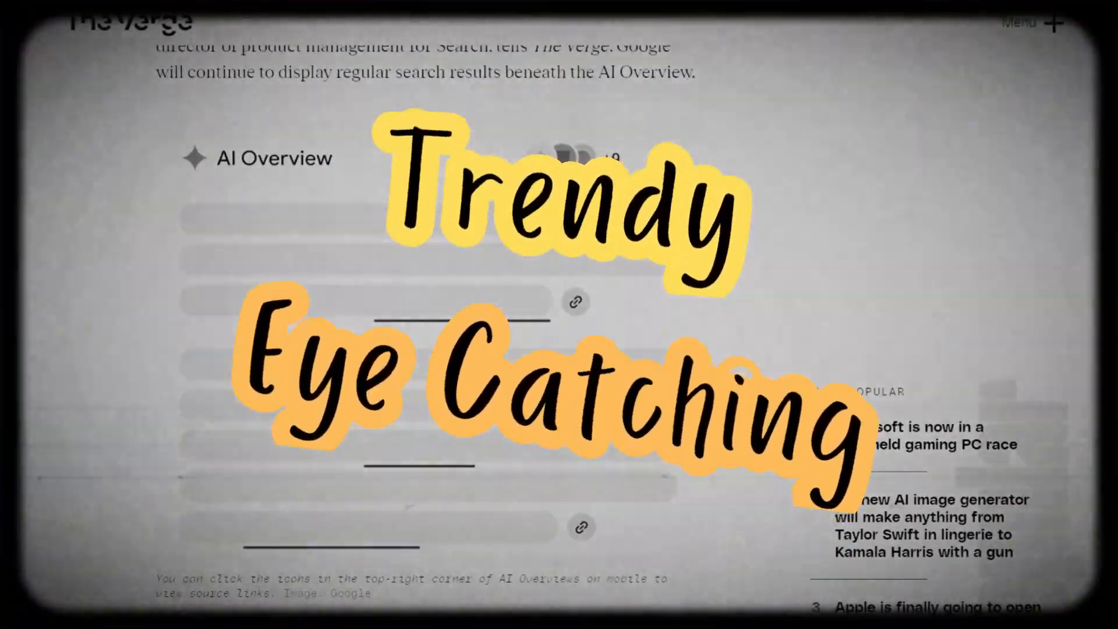
scroll(down, 3)
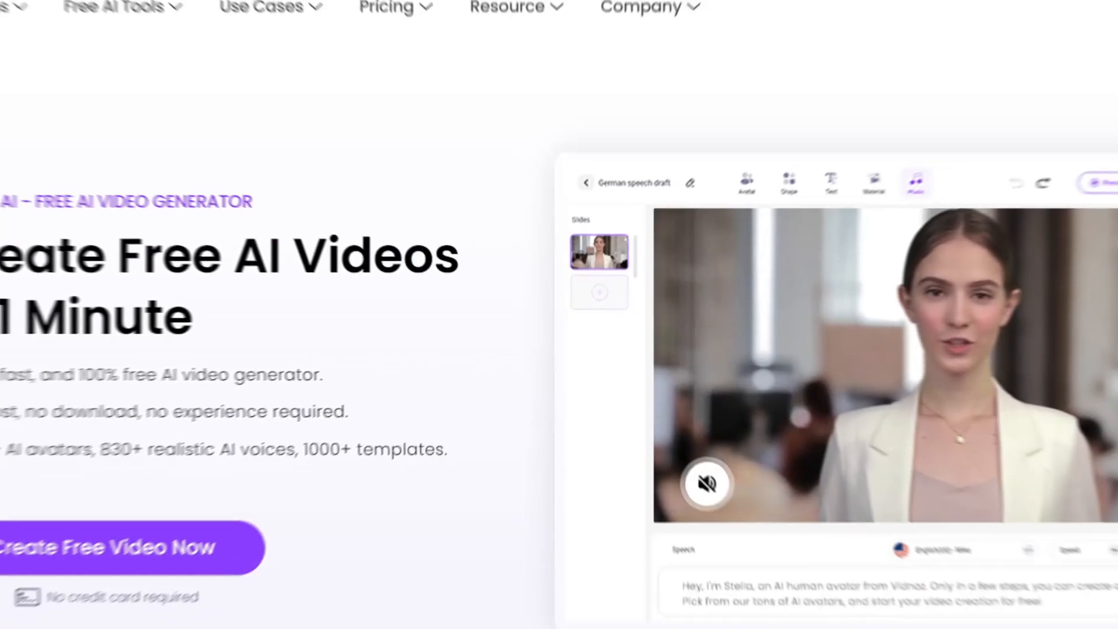
scroll(down, 3)
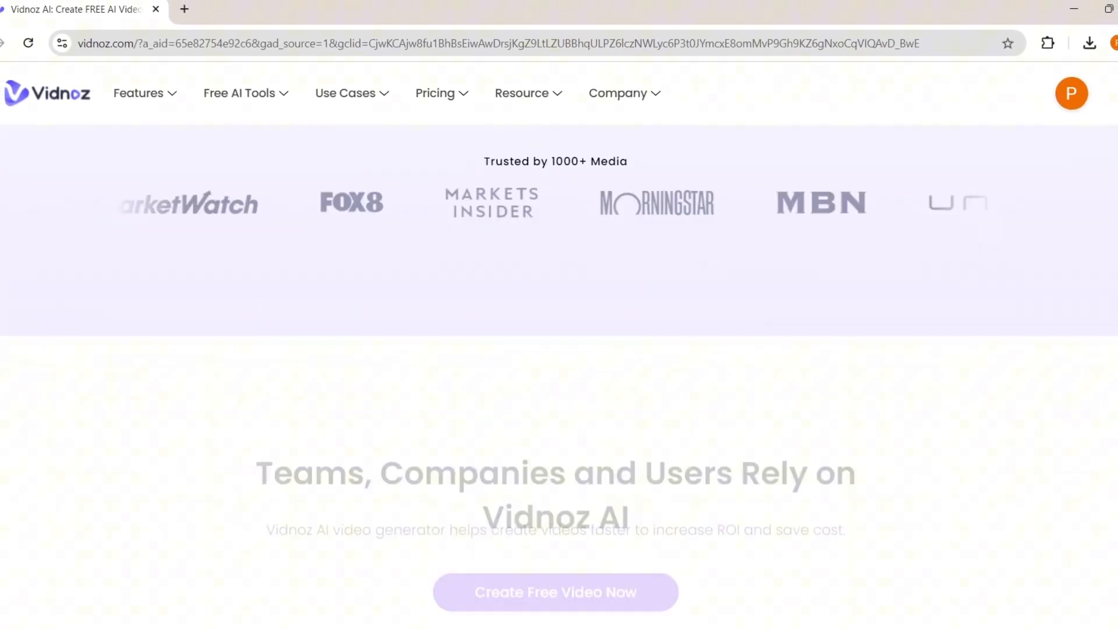
scroll(down, 3)
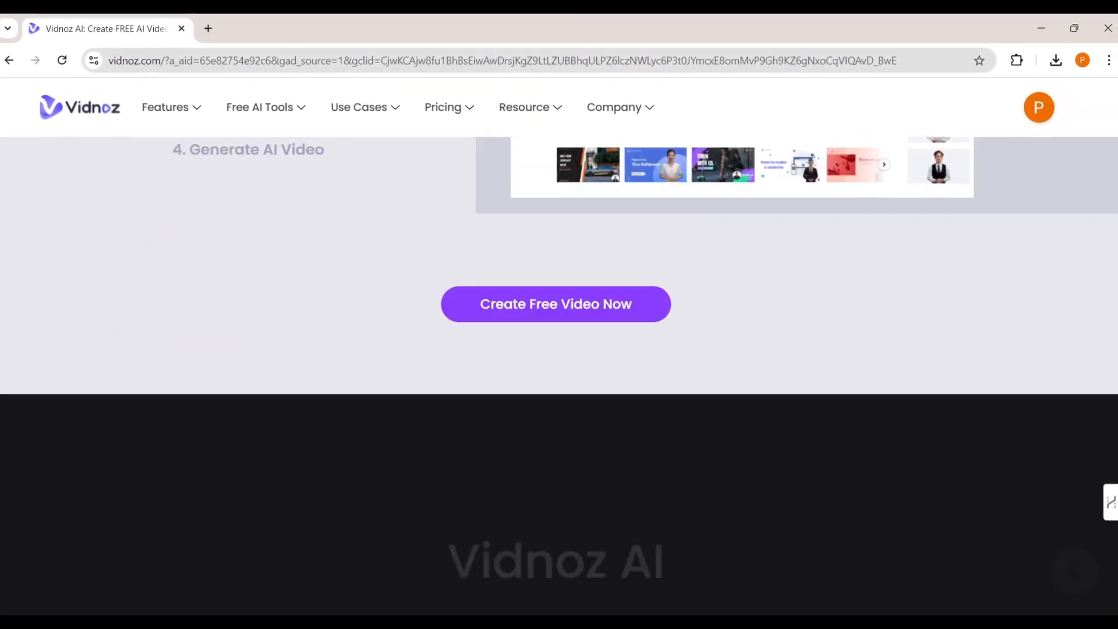
scroll(down, 3)
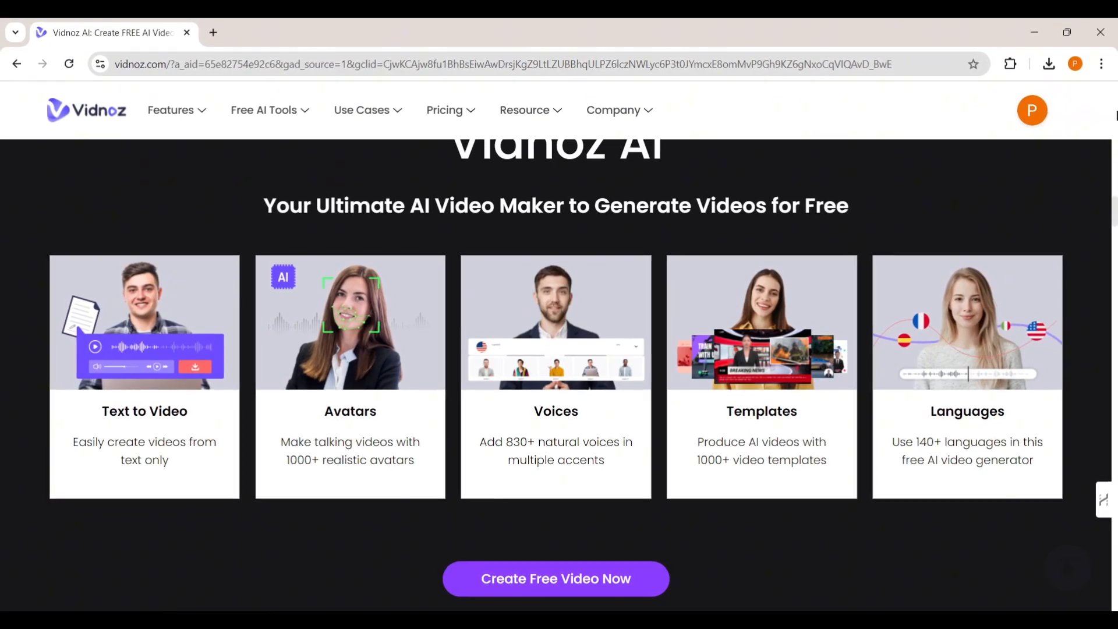
scroll(down, 3)
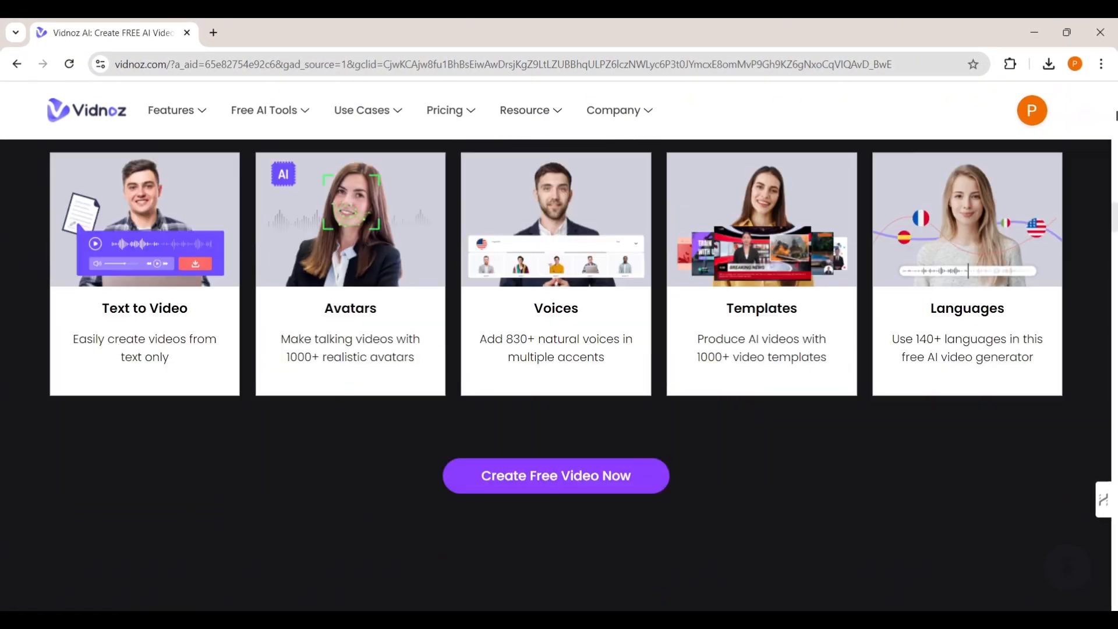
scroll(down, 3)
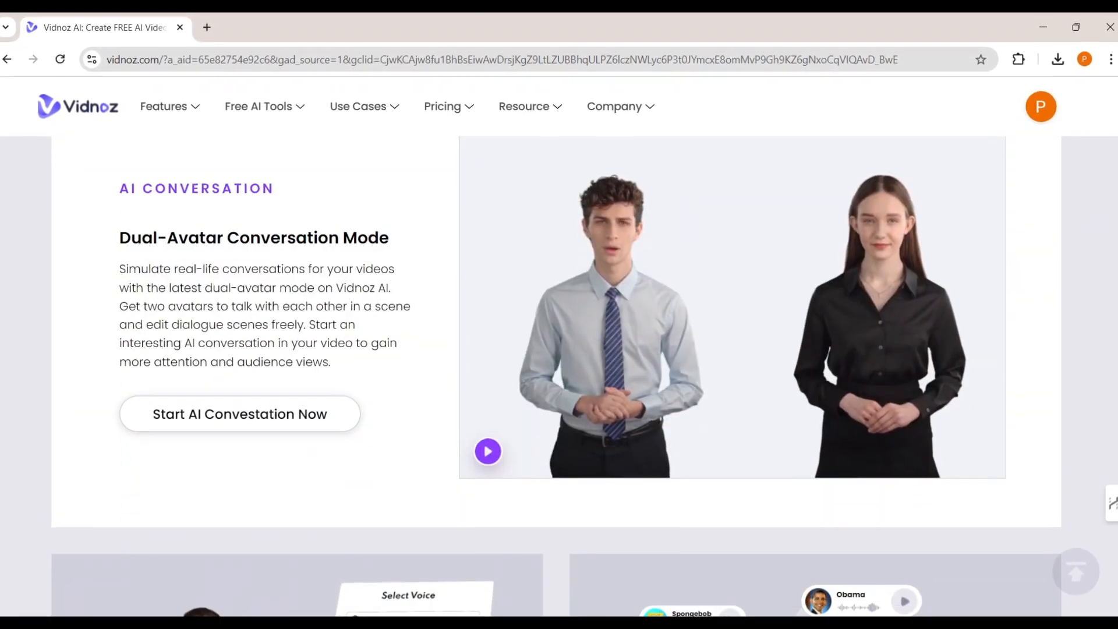
scroll(down, 3)
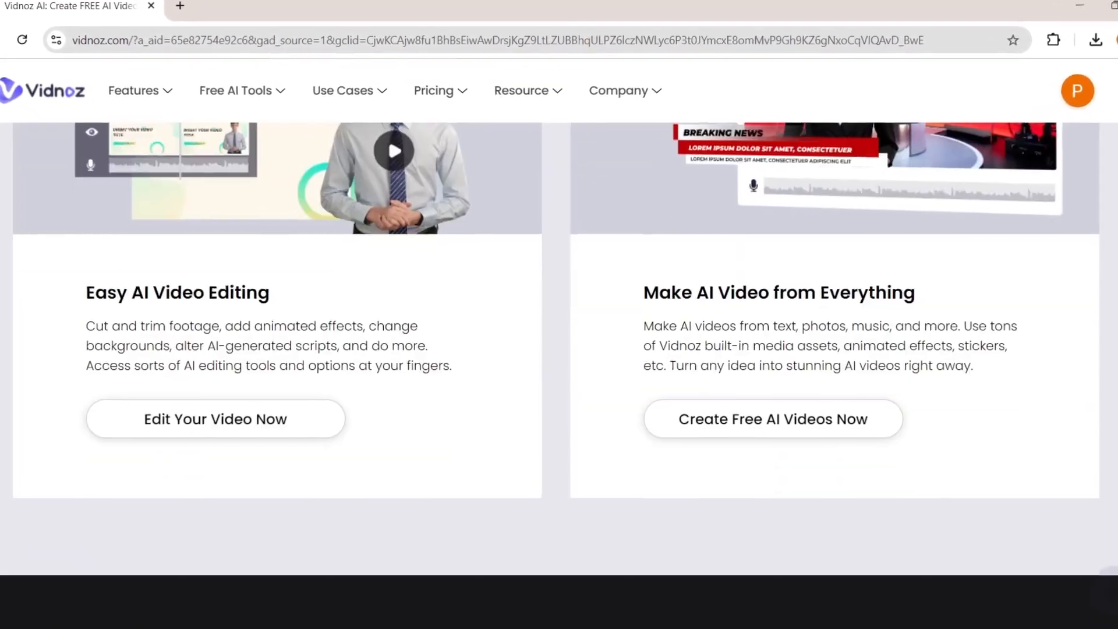
scroll(down, 3)
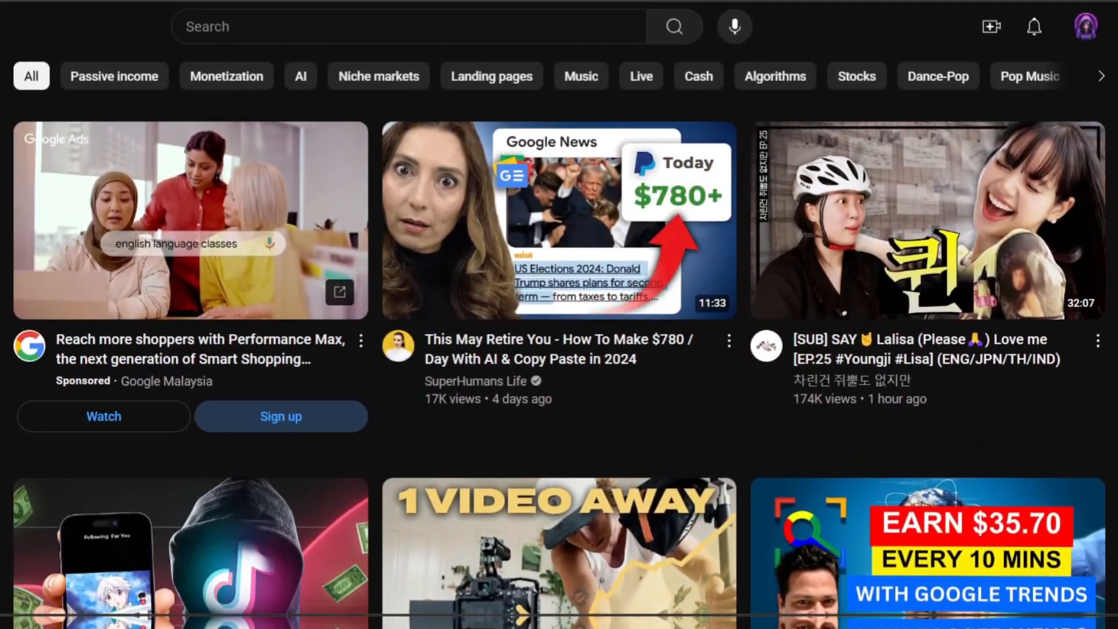
- Search YouTube for 'ai news channel' and browse the results
scroll(down, 3)
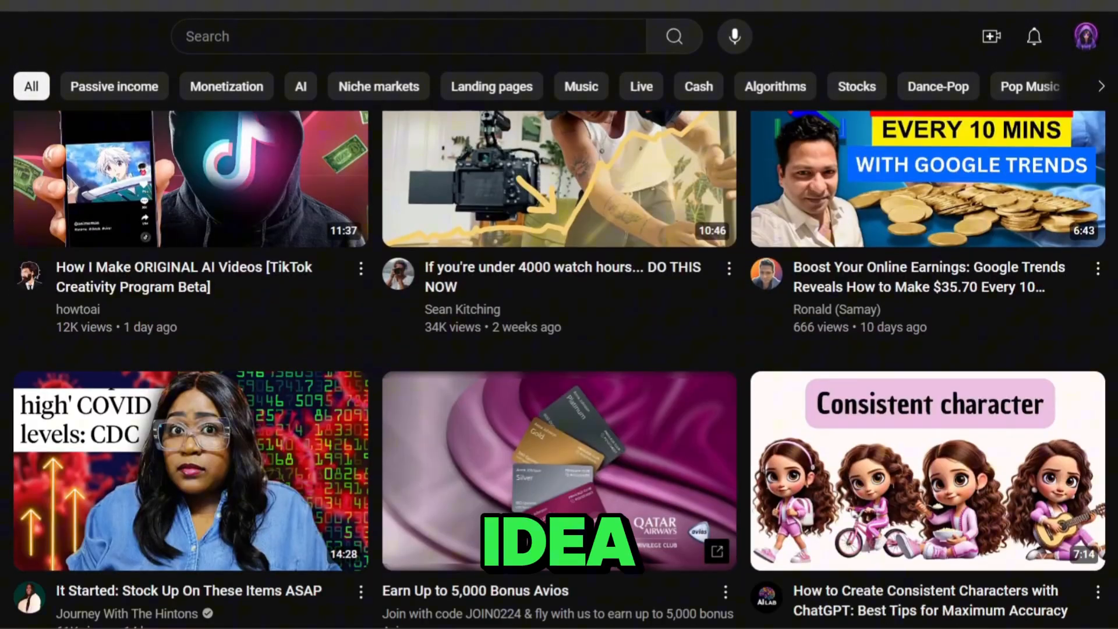
scroll(down, 3)
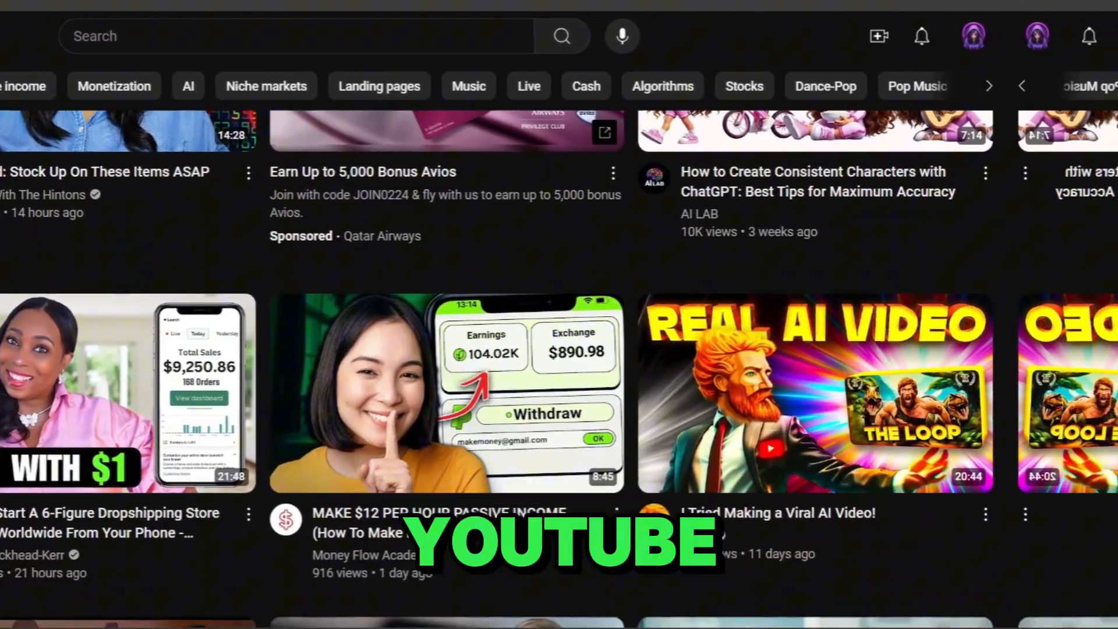
text(ai news channel)
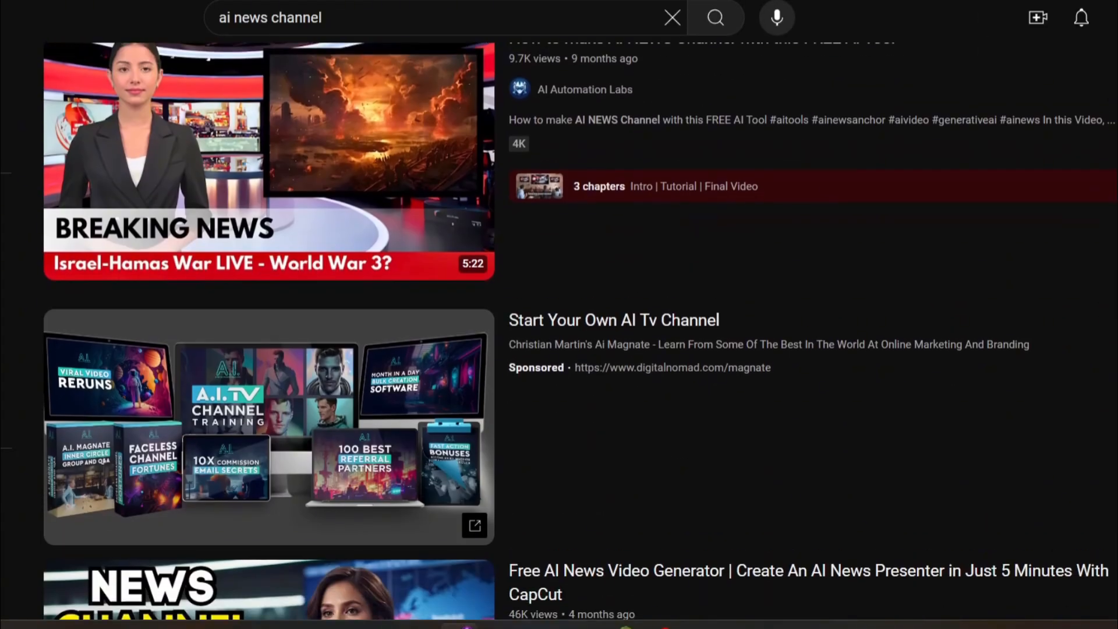
scroll(down, 3)
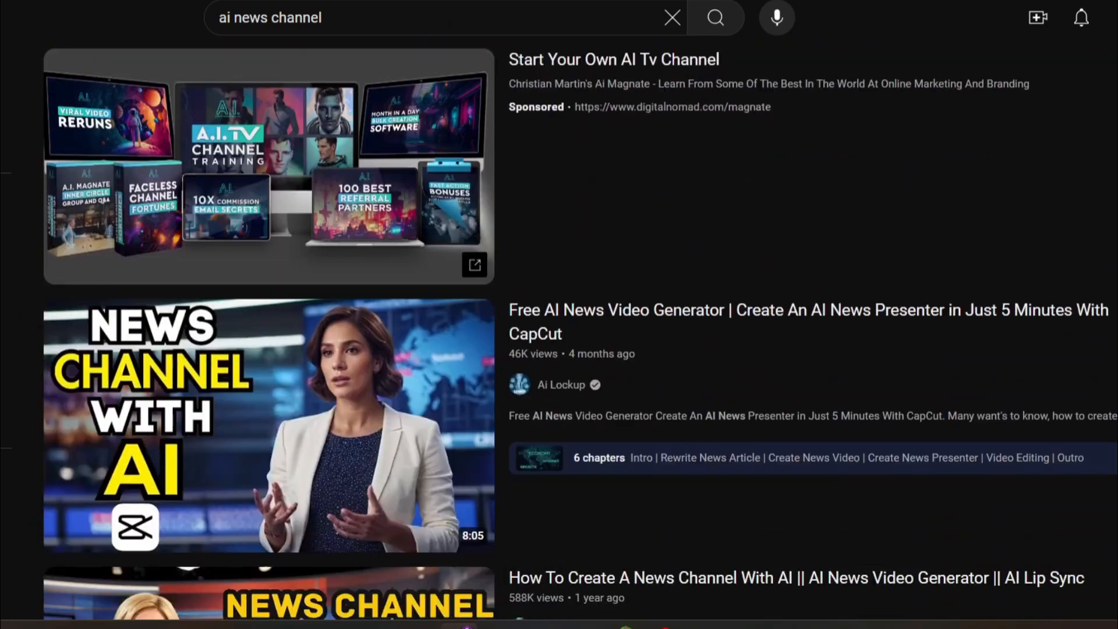
scroll(down, 3)
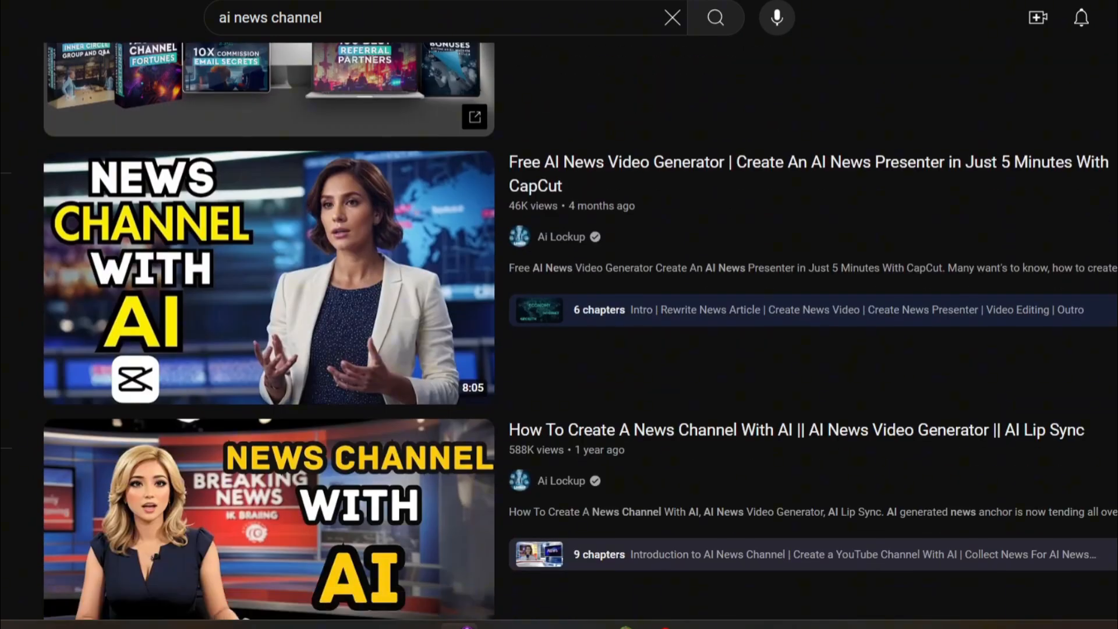
scroll(down, 3)
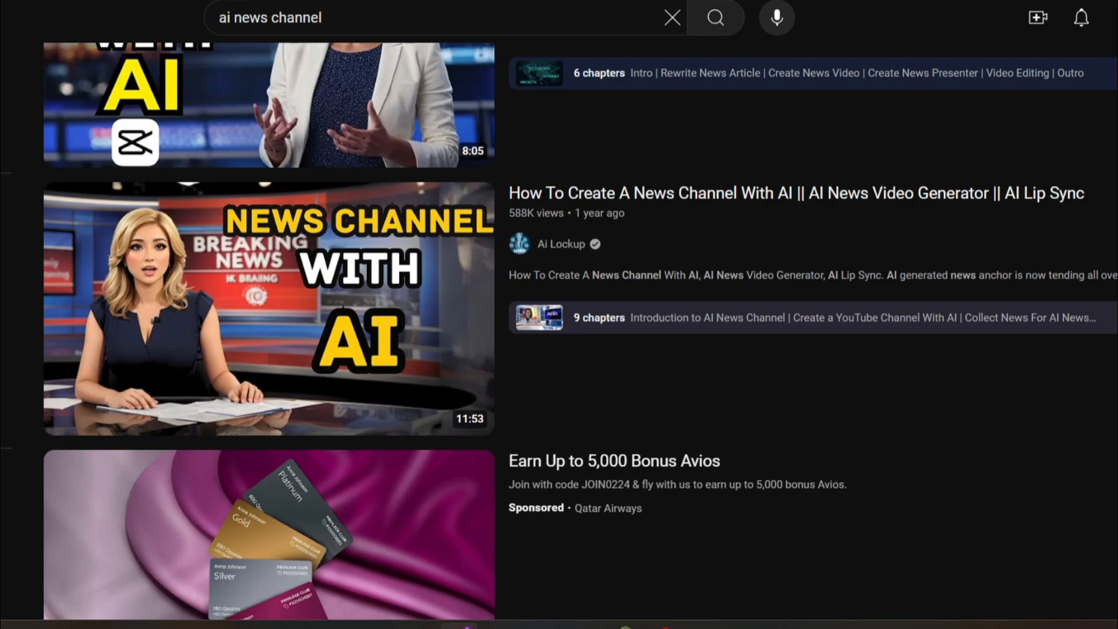
scroll(down, 3)
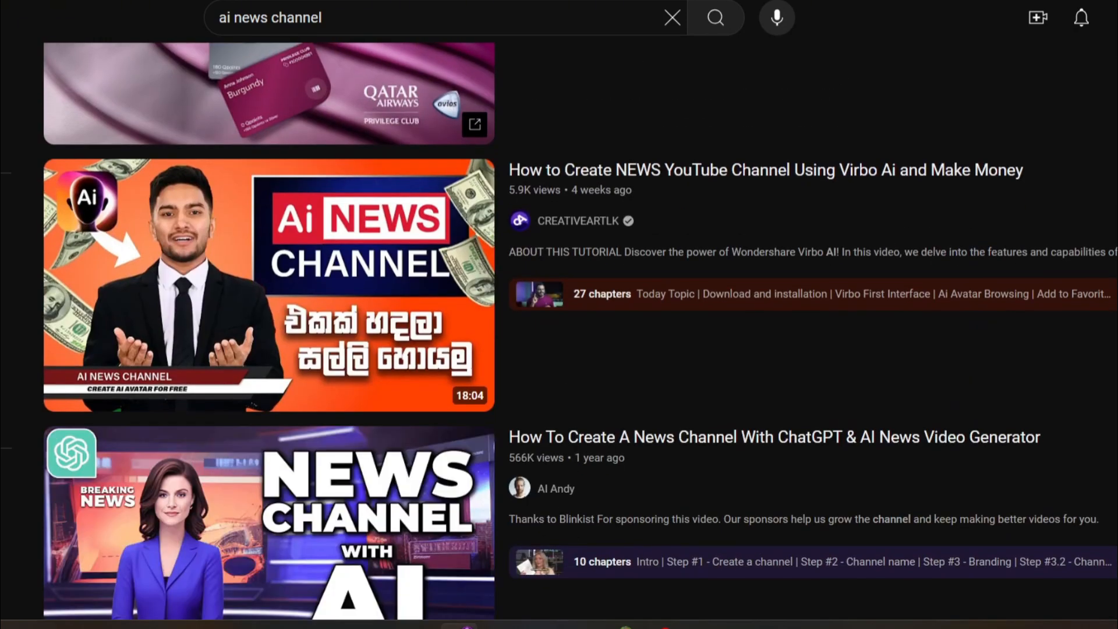
scroll(down, 3)
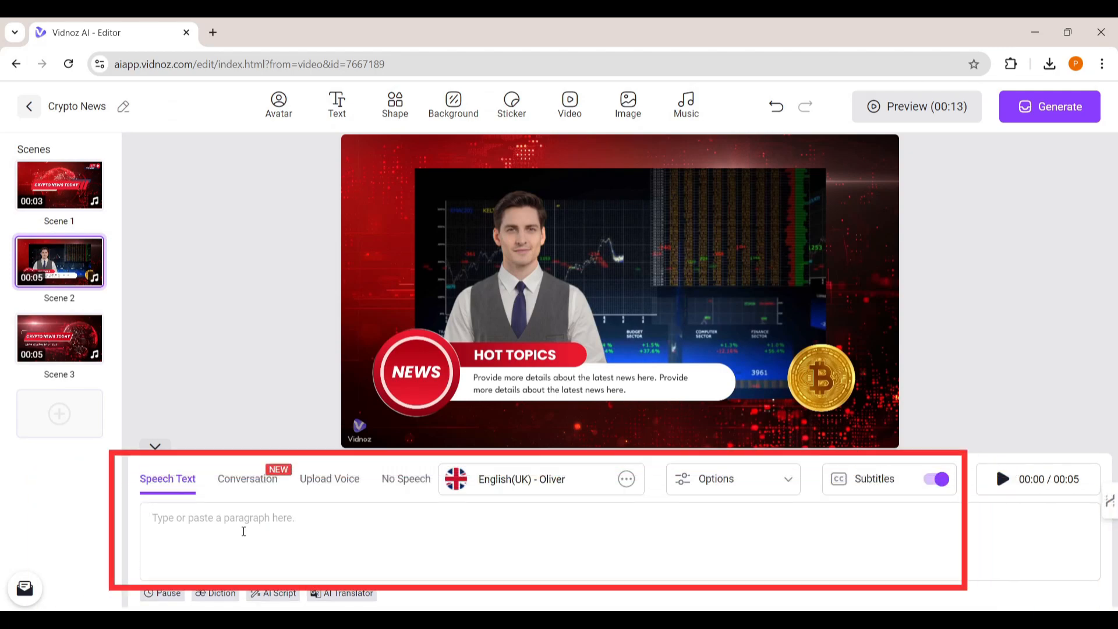
- Paste the AI Overviews sentence into Scene 2's speech text and preview the narration
text(The AI Overviews in Google Search will show source websites to the right, and a new experiment is also adding links directly in the text.)
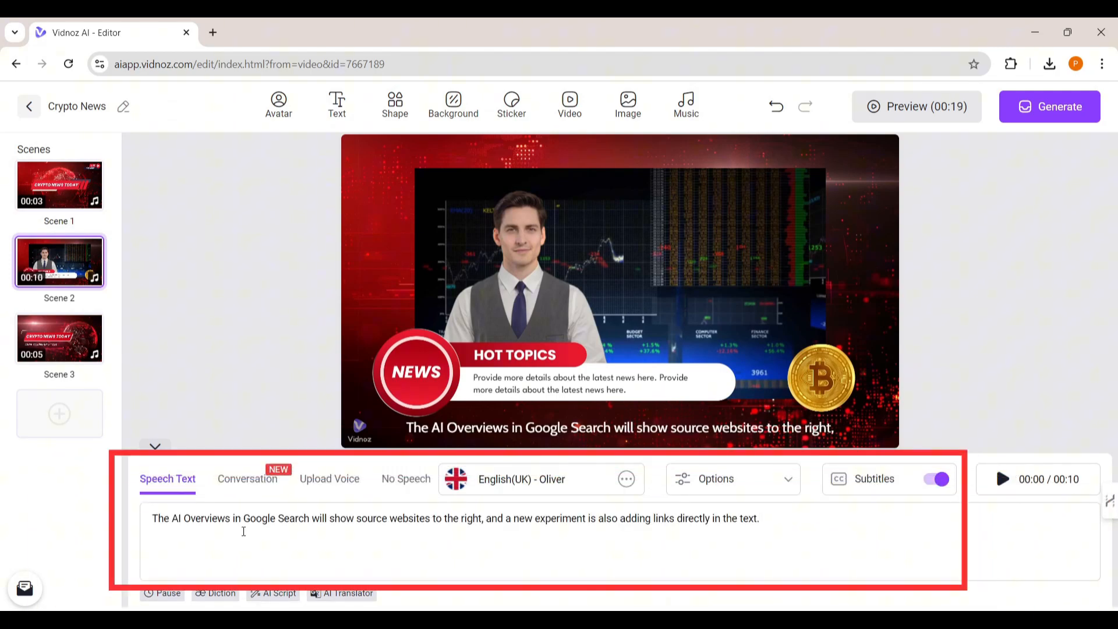
click(1001, 478)
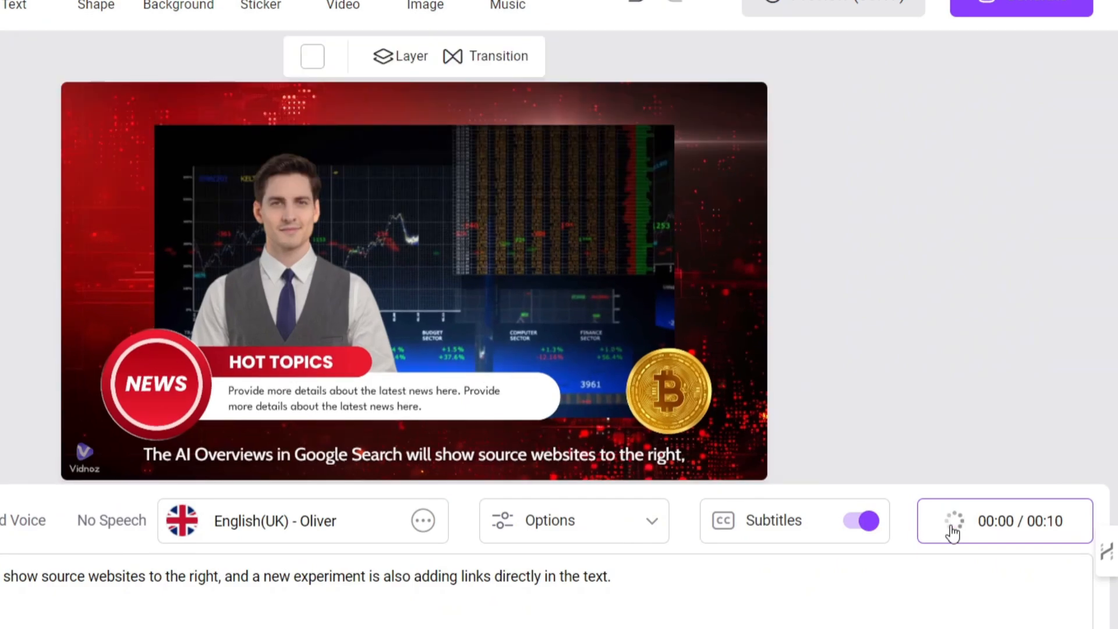
click(1004, 520)
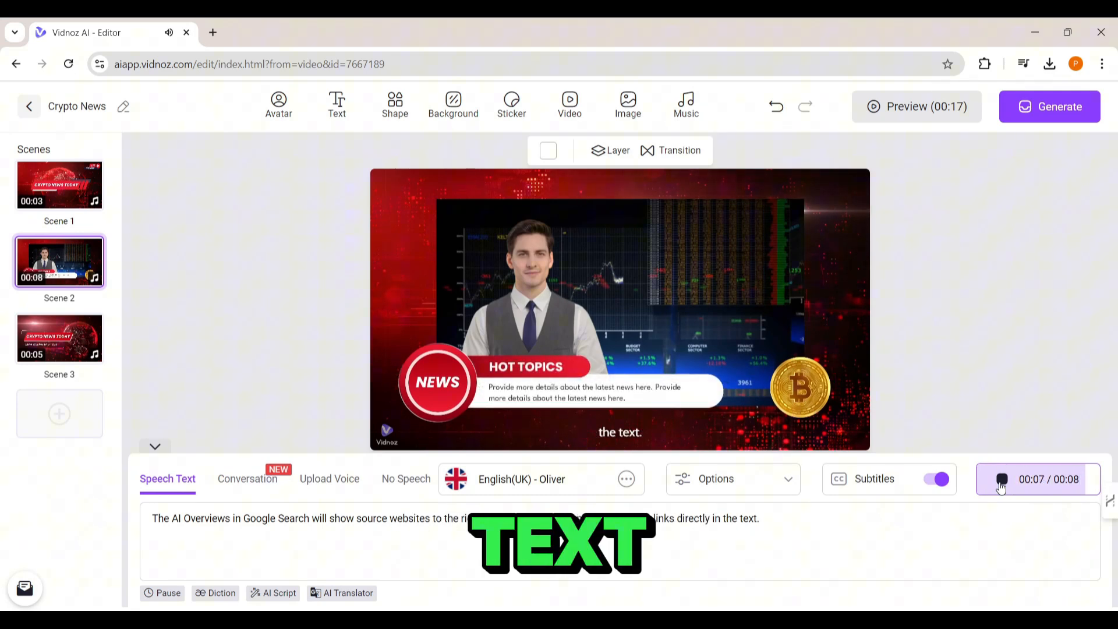
click(1001, 479)
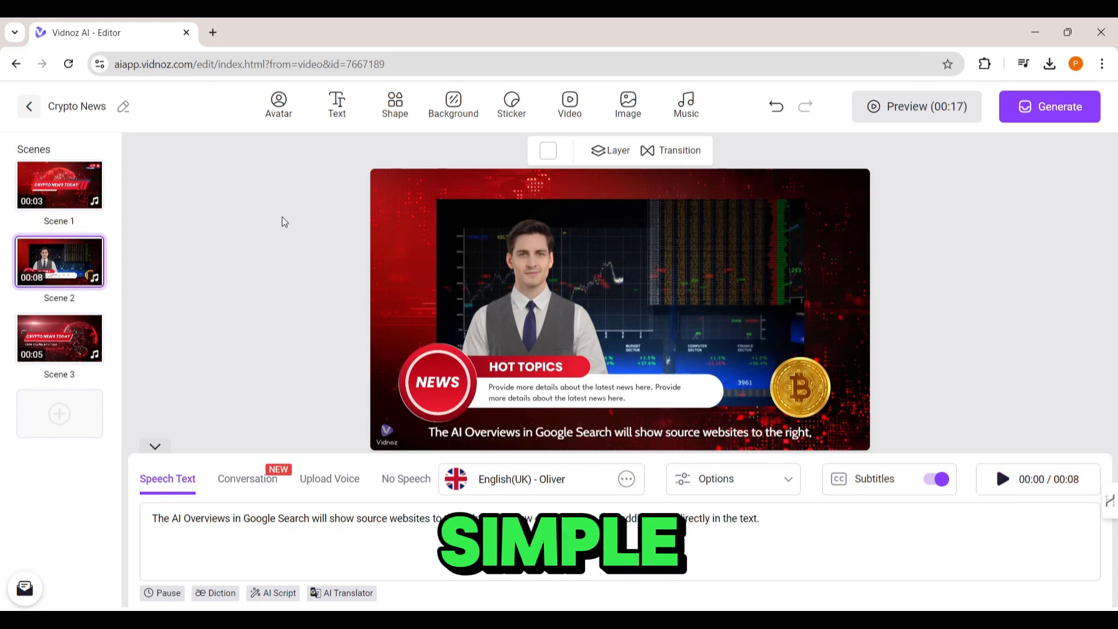
- Upload the Google image as Scene 2's background picture
click(59, 184)
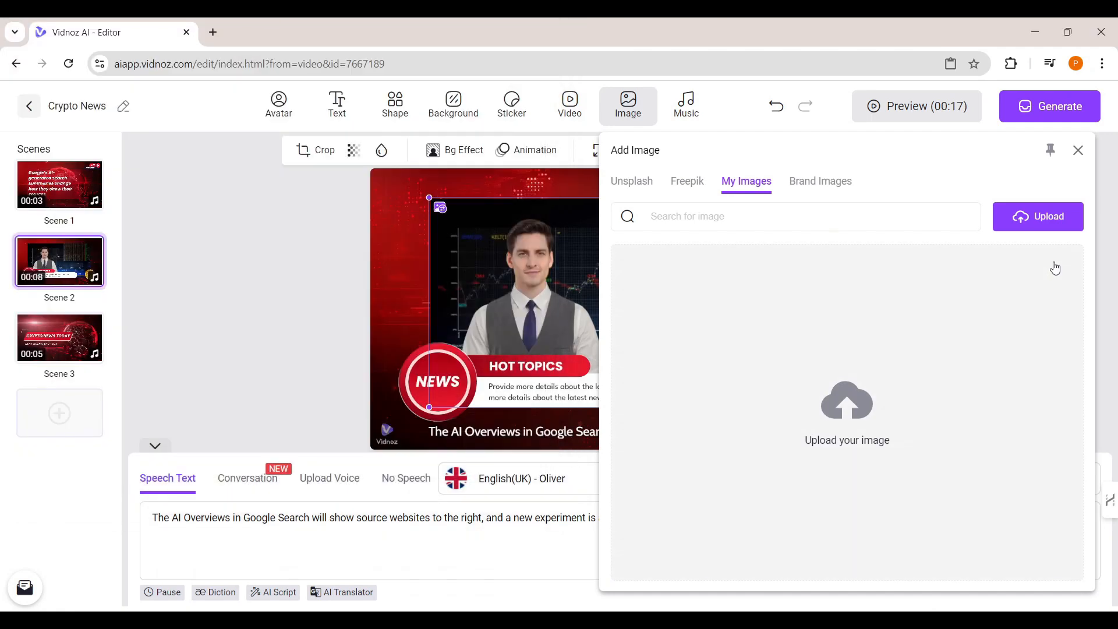
click(1077, 149)
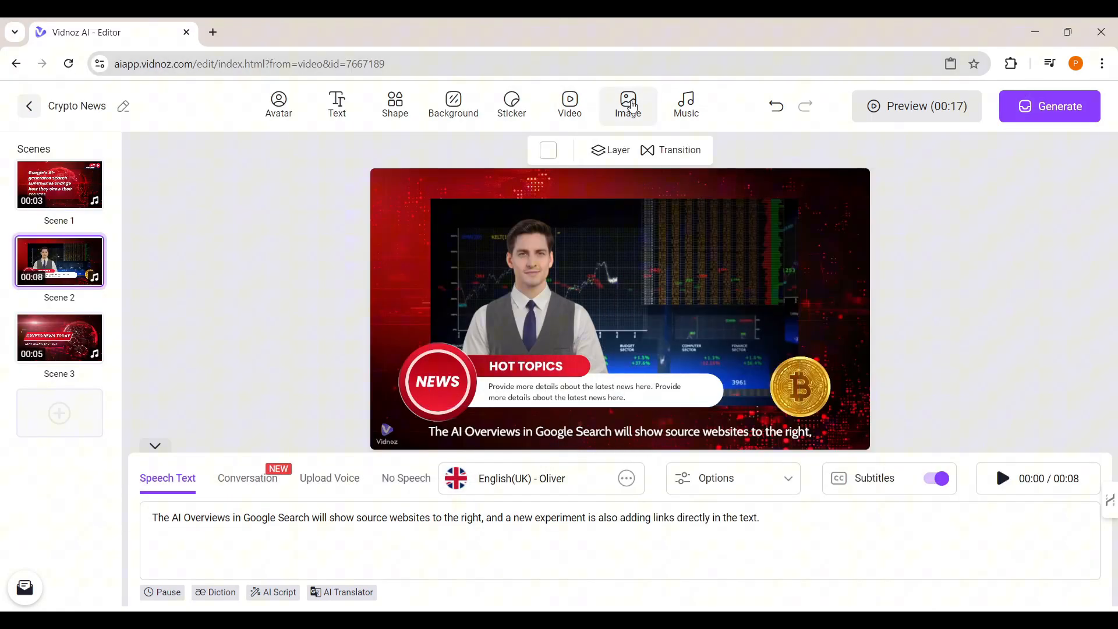
click(627, 104)
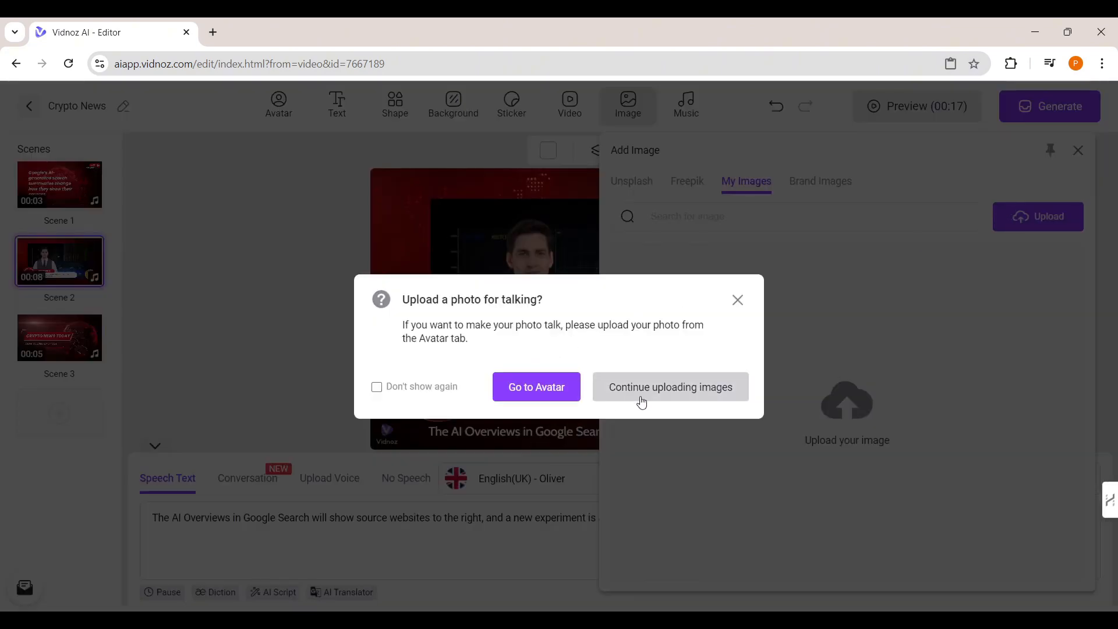
click(669, 386)
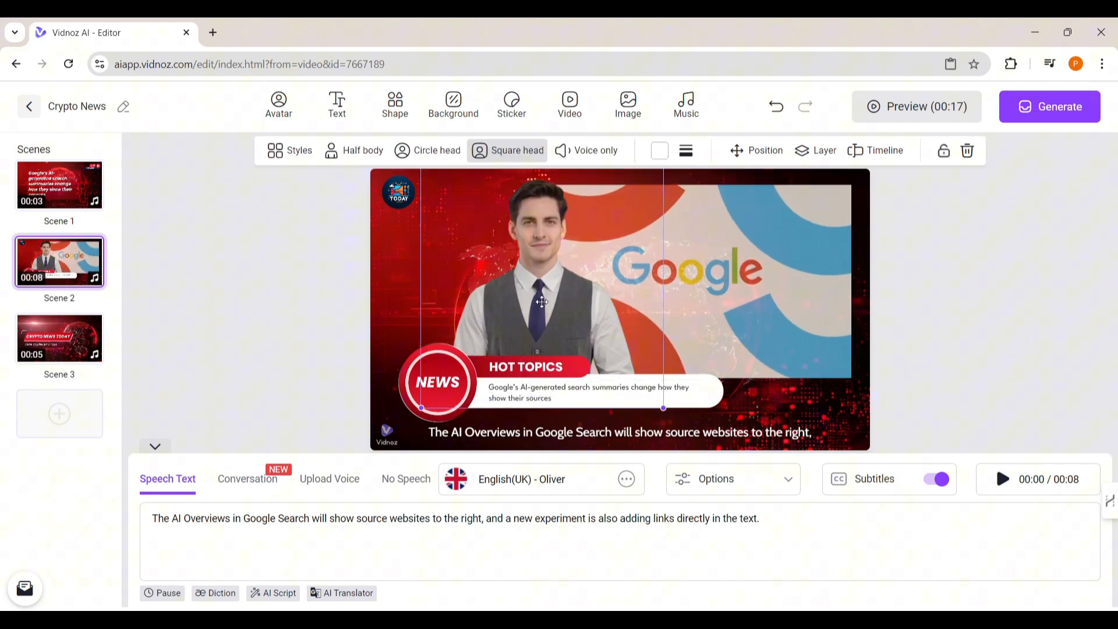
click(60, 337)
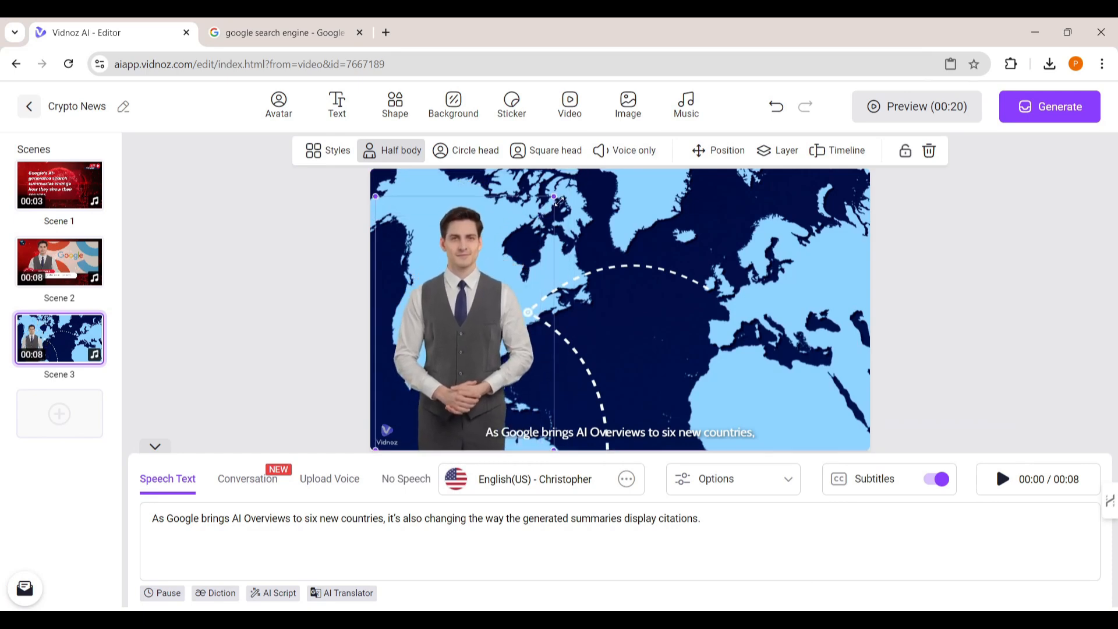
- Switch the presenter's voice to Oliver for all male avatars
click(538, 479)
text(ol)
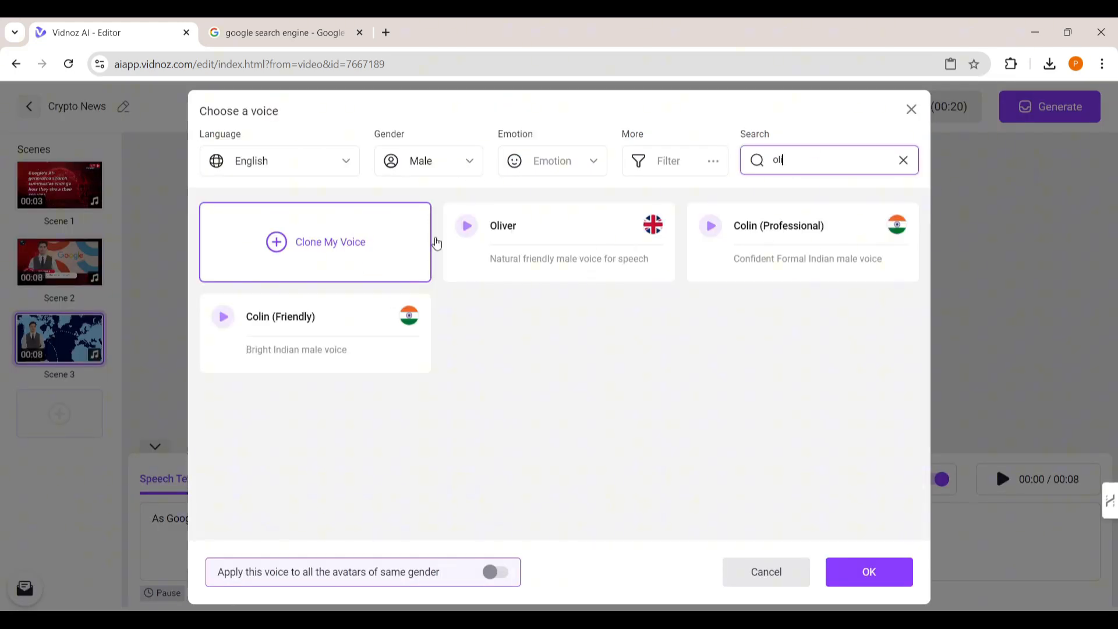
click(868, 571)
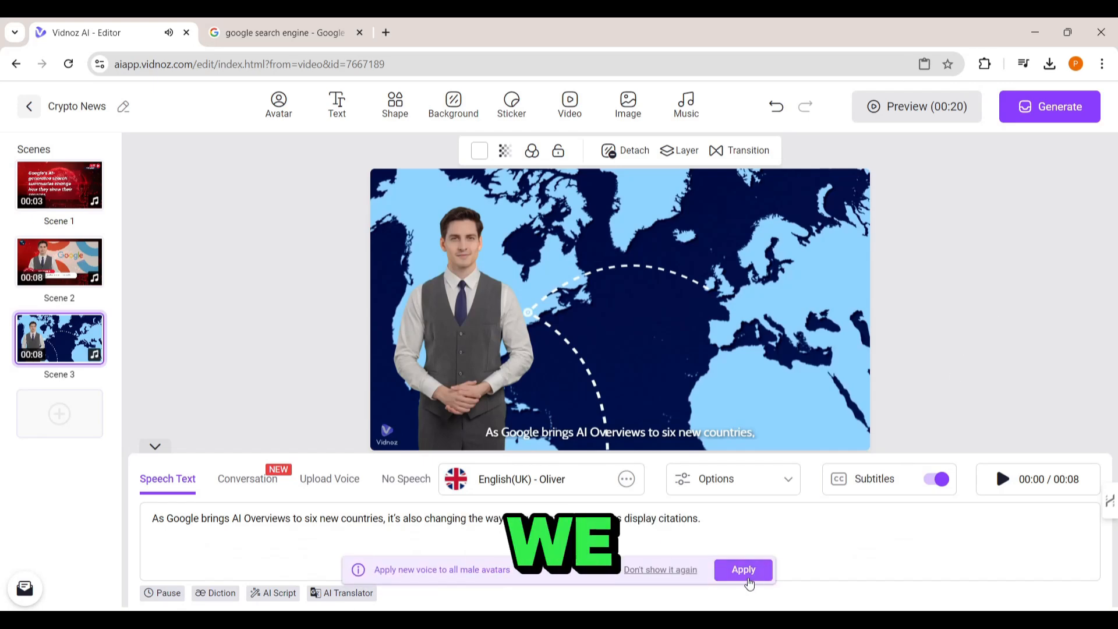
click(742, 569)
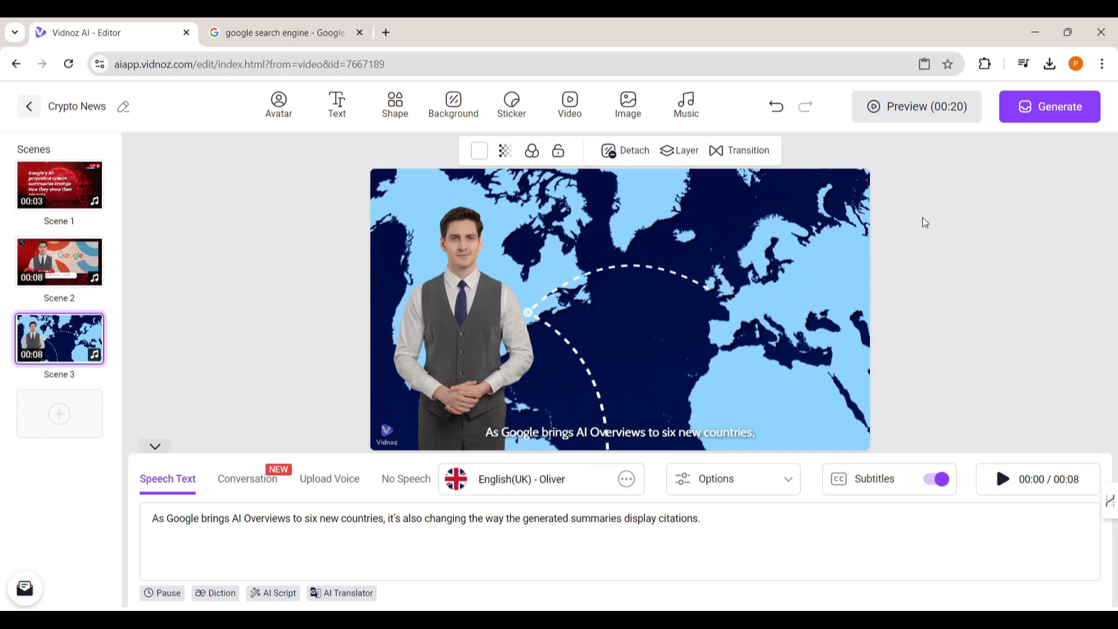
- Enlarge the world-map scene's subtitle text and duplicate that scene as Scene 4
click(619, 320)
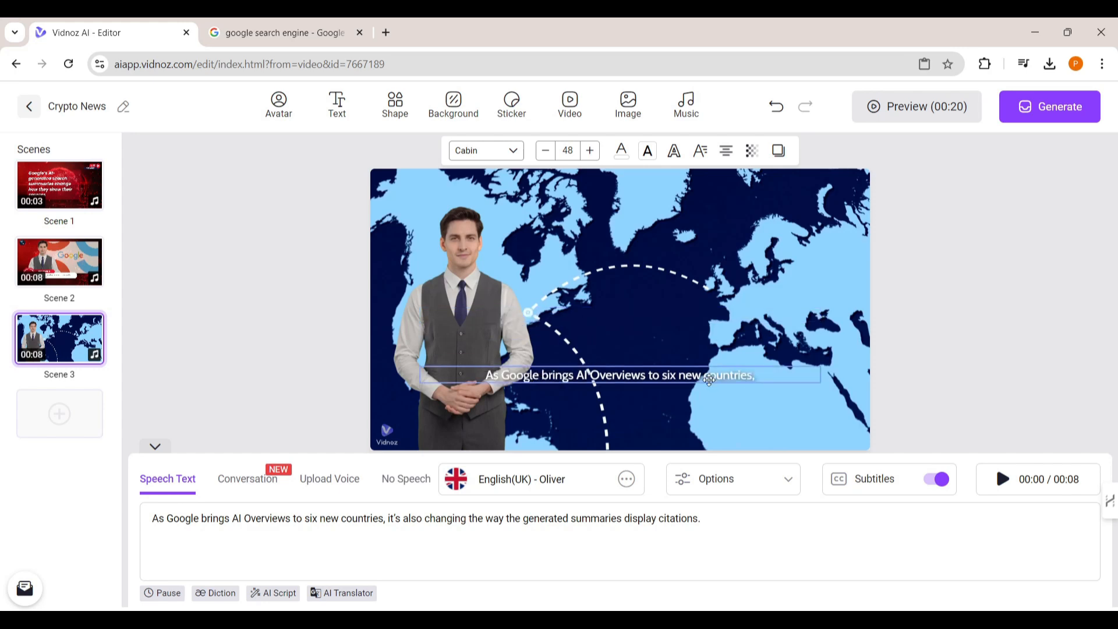
click(673, 150)
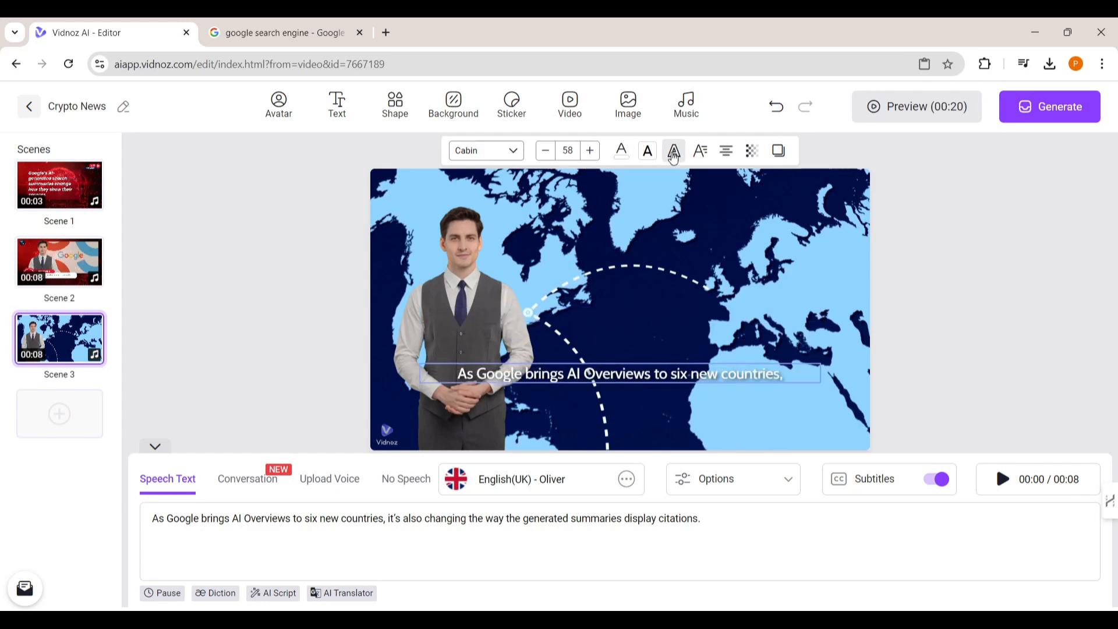
click(59, 413)
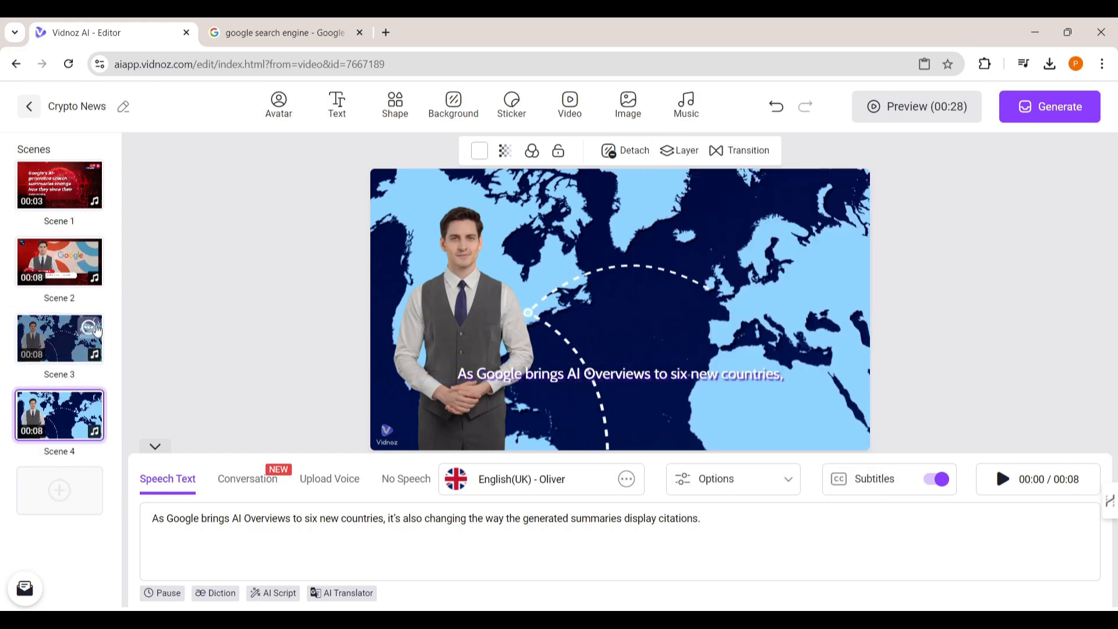
click(739, 149)
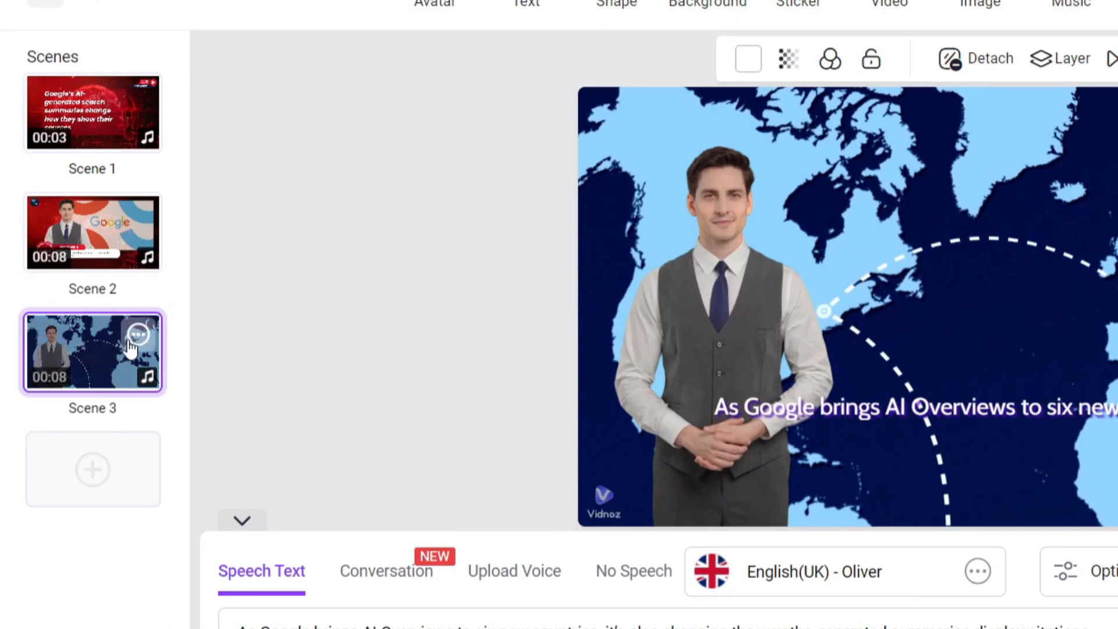
- Replace Scene 4's background image and set its subtitle colour to white
click(140, 332)
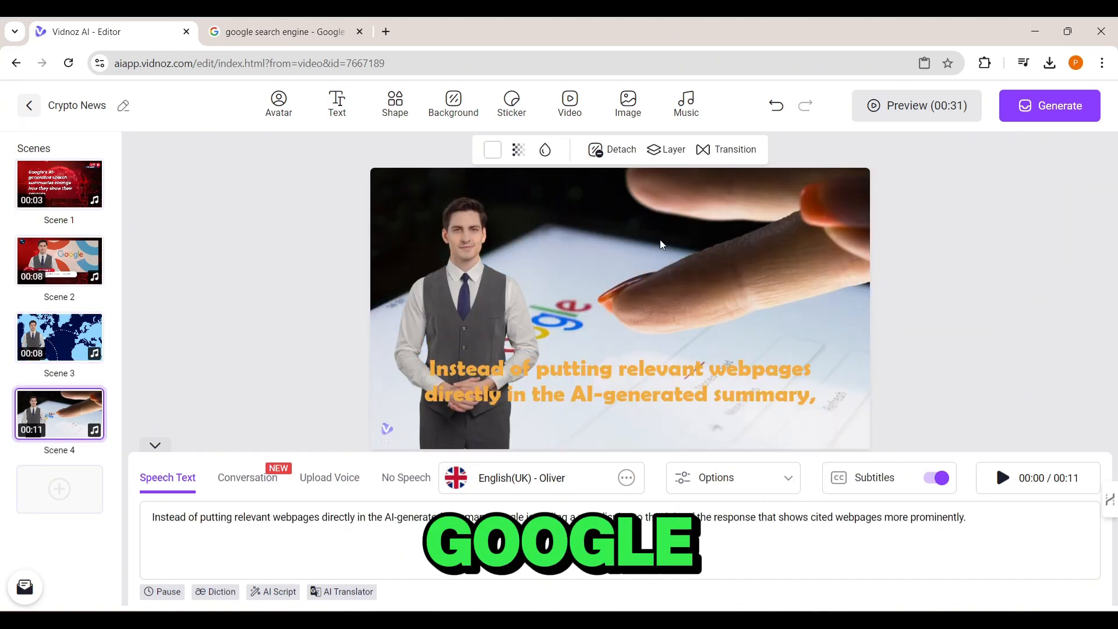
click(616, 380)
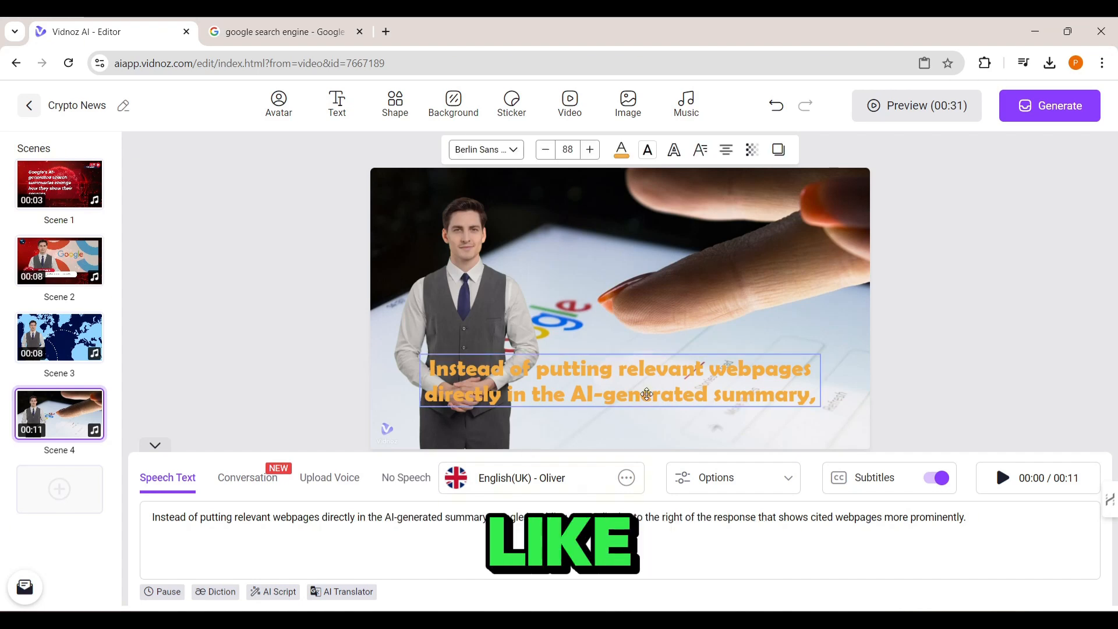
click(620, 150)
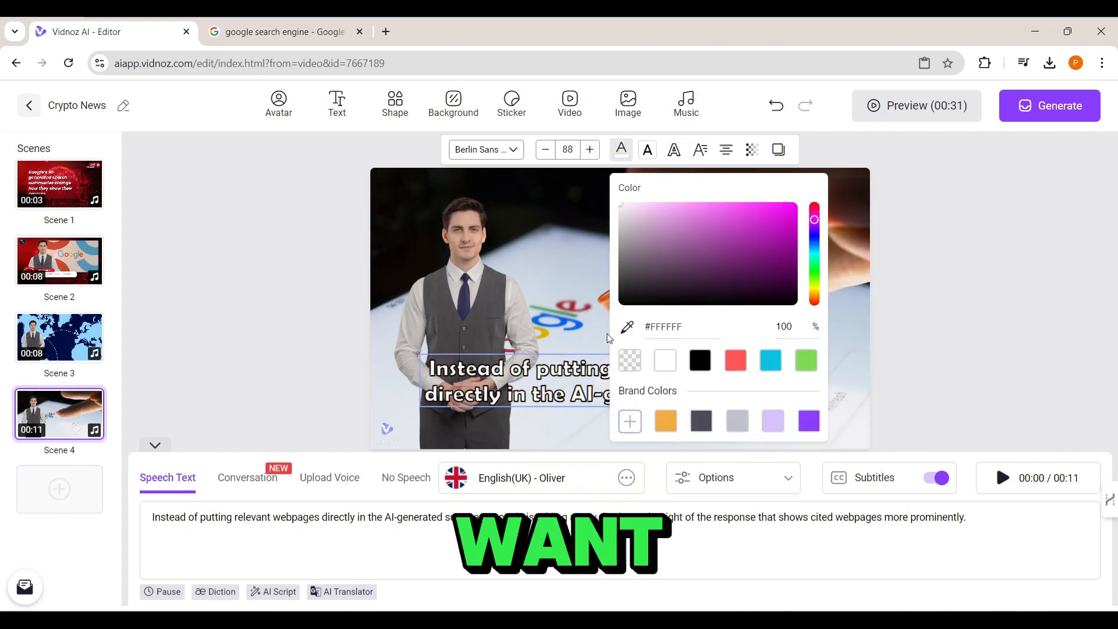
click(59, 337)
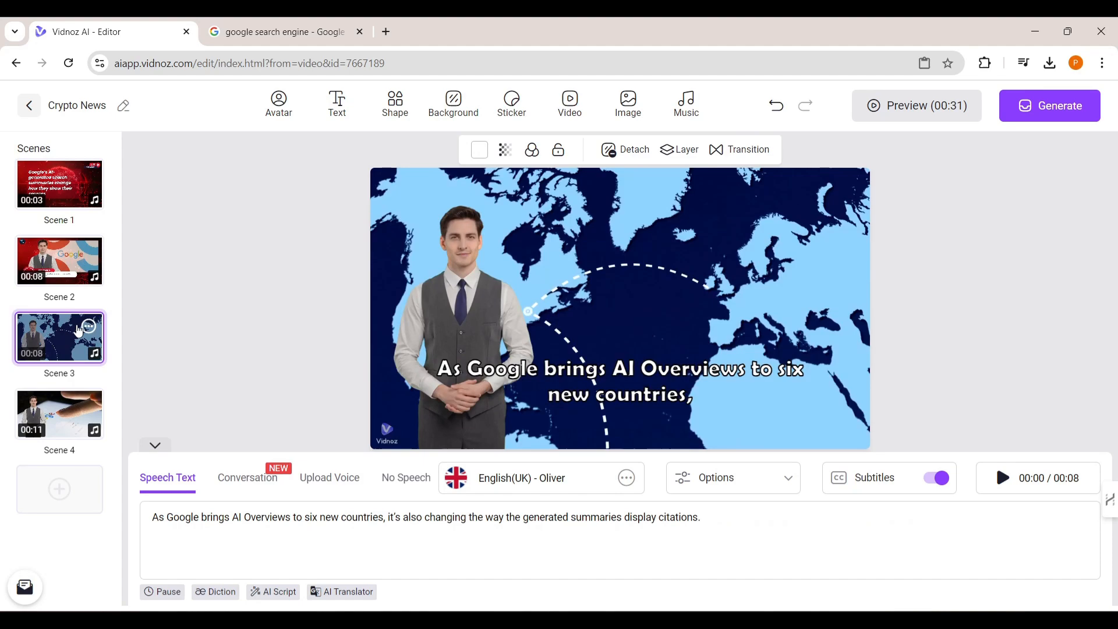
click(59, 413)
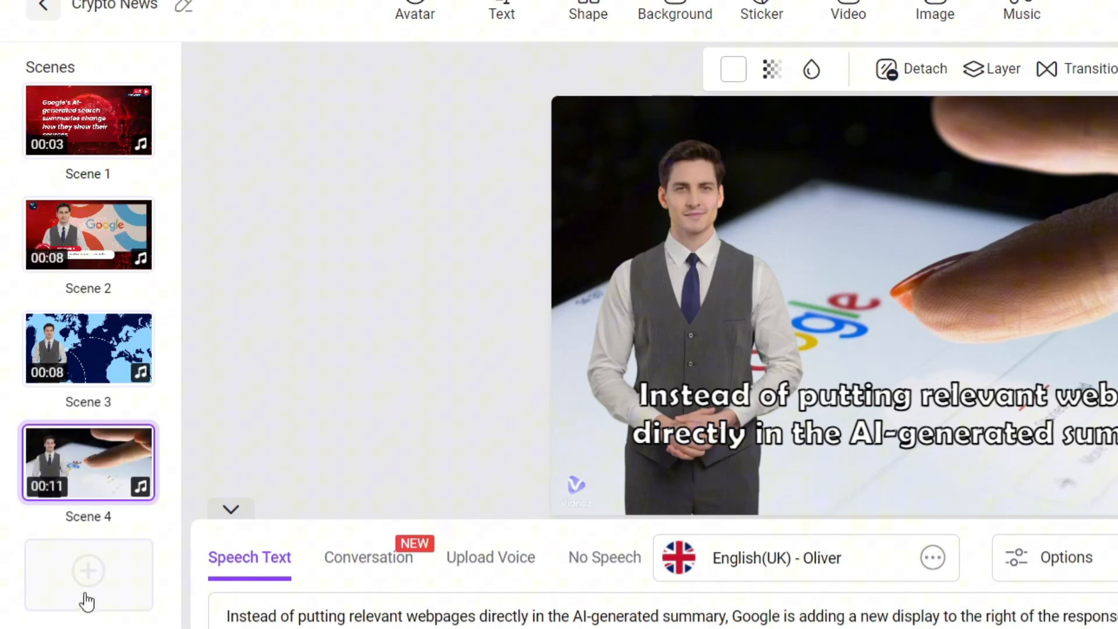
click(88, 571)
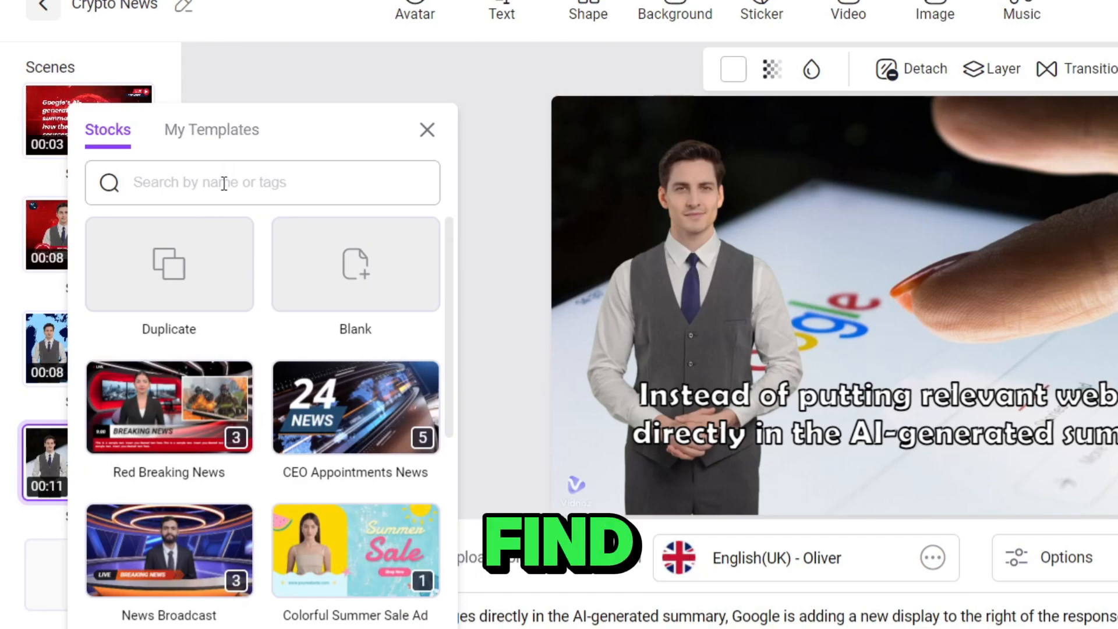
- Search templates for 'news' and add the first Top Local News studio scene
click(263, 182)
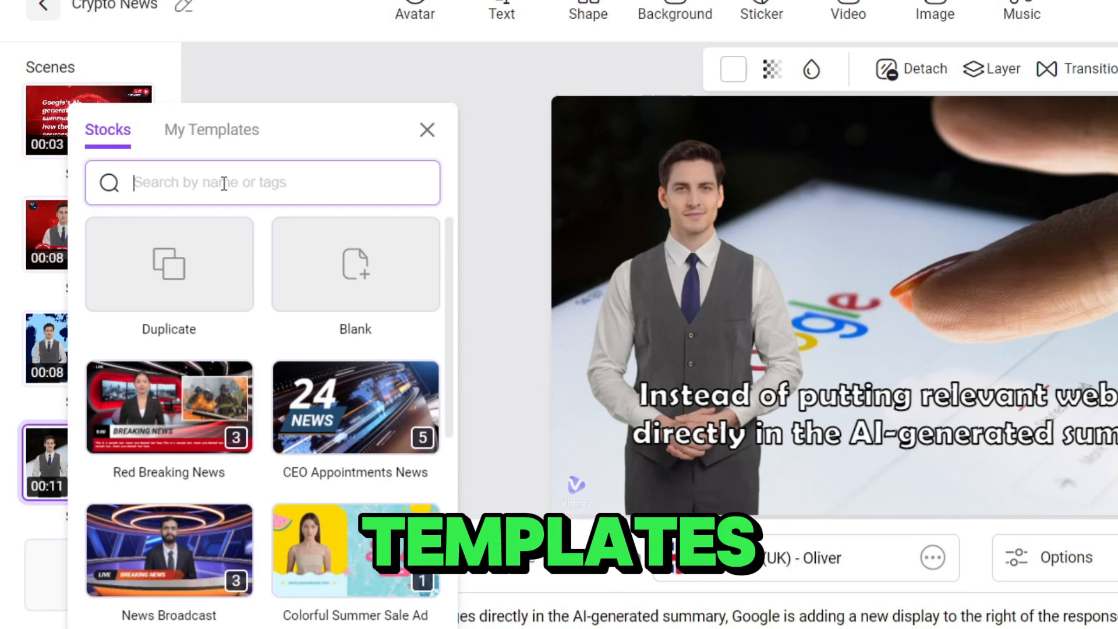
text(news)
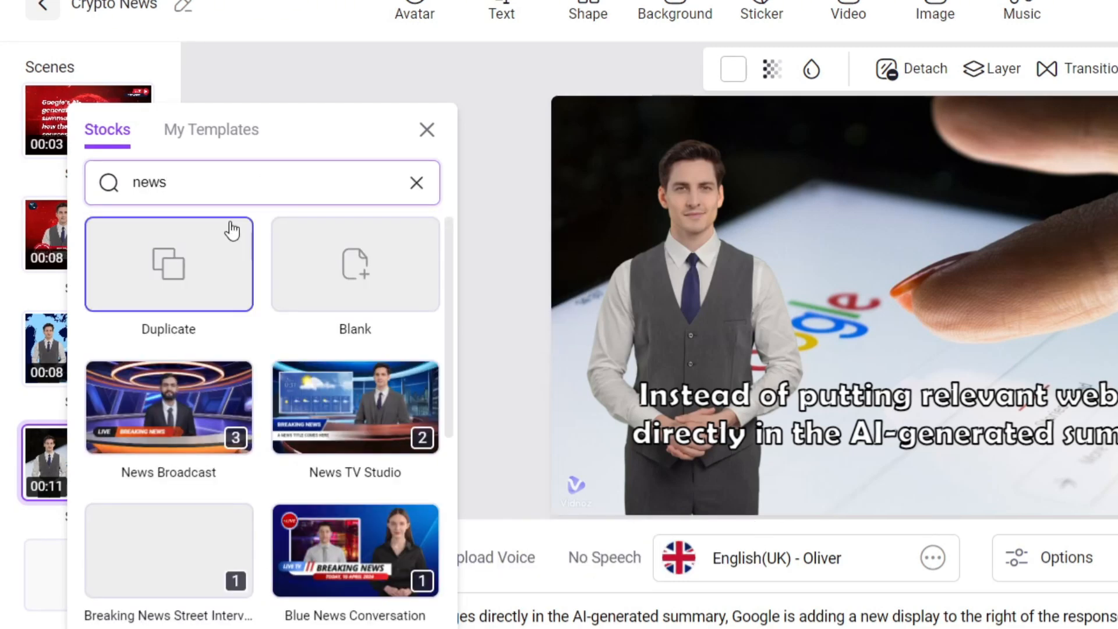
scroll(down, 3)
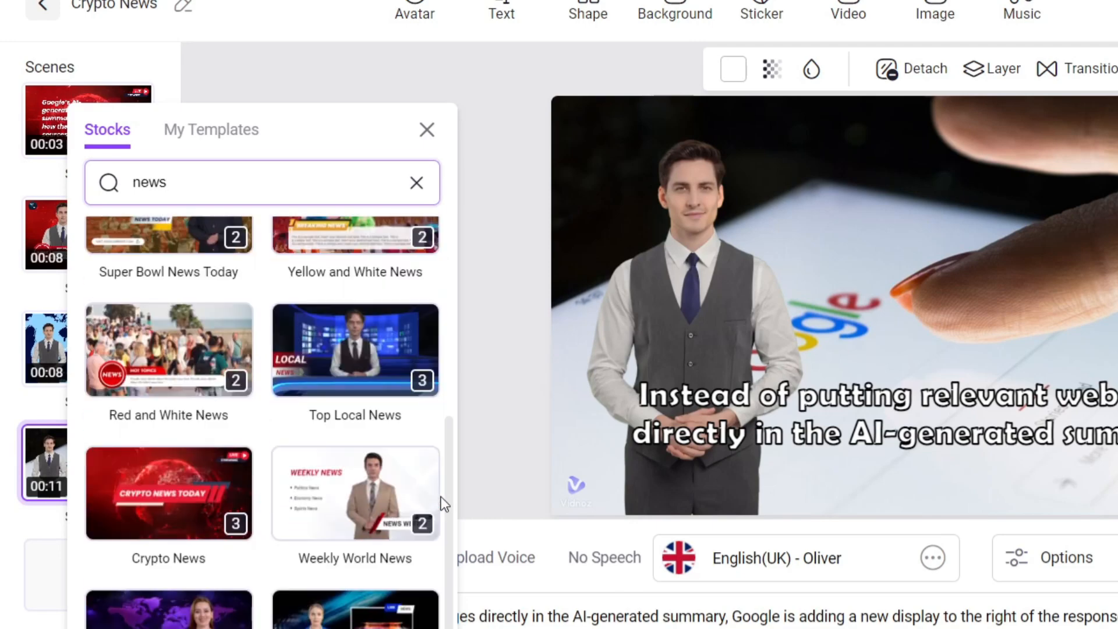
scroll(down, 3)
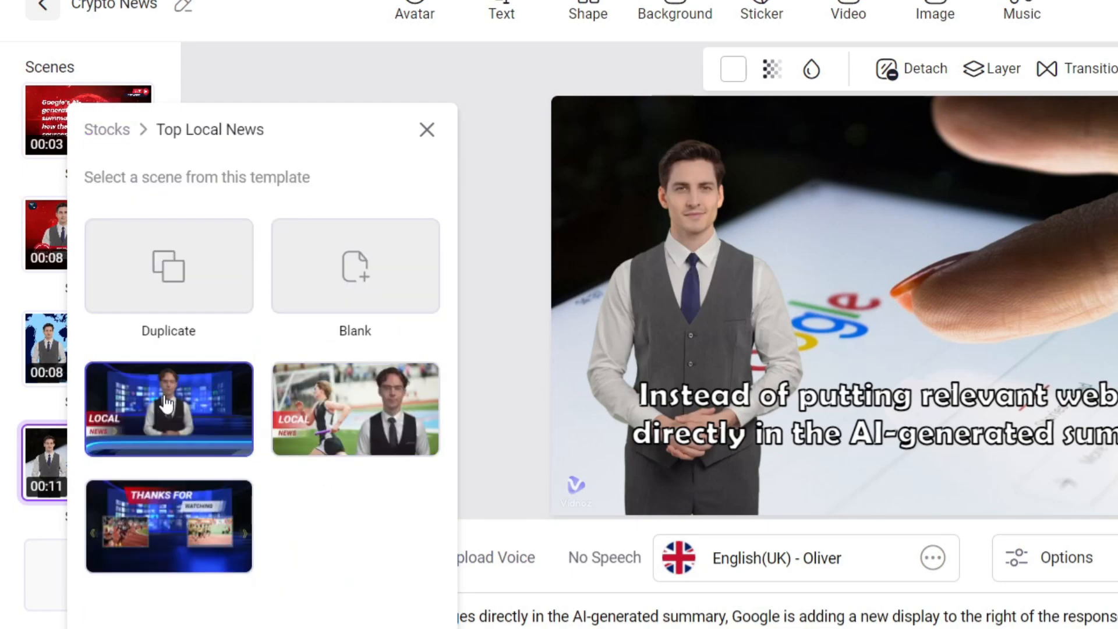
click(169, 409)
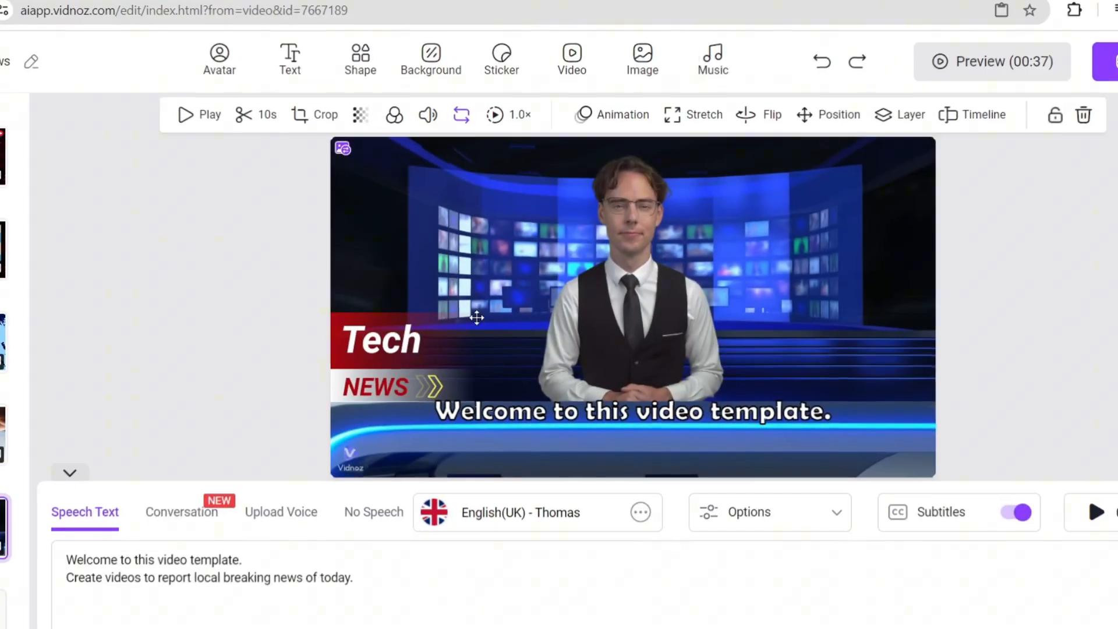
click(374, 386)
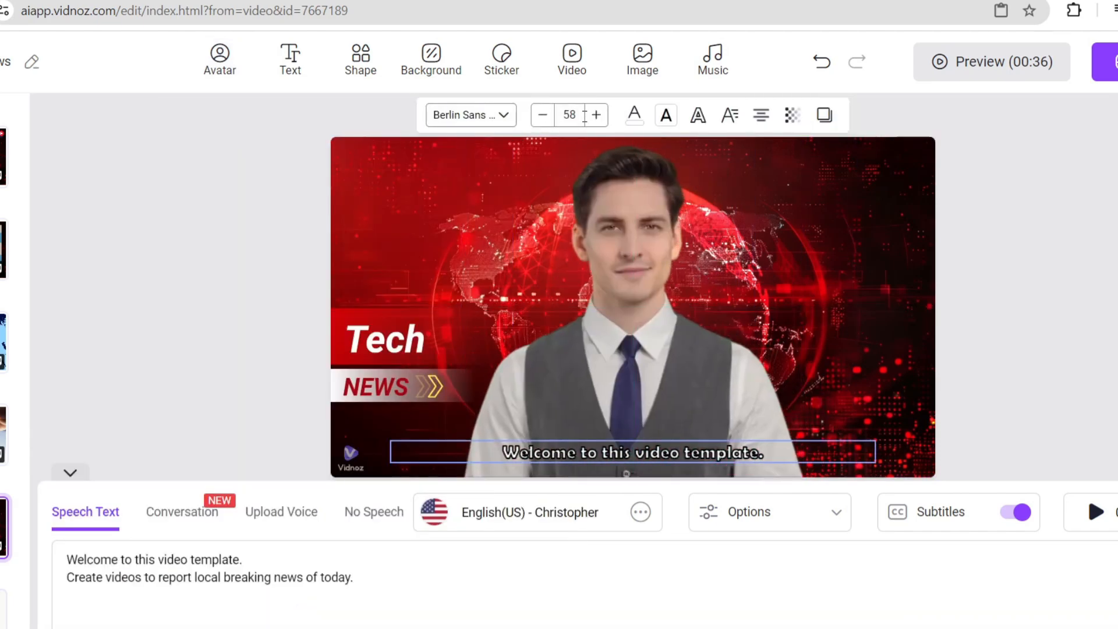
- Resize the Tech News subtitle text and edit the sixth scene's narration
click(595, 115)
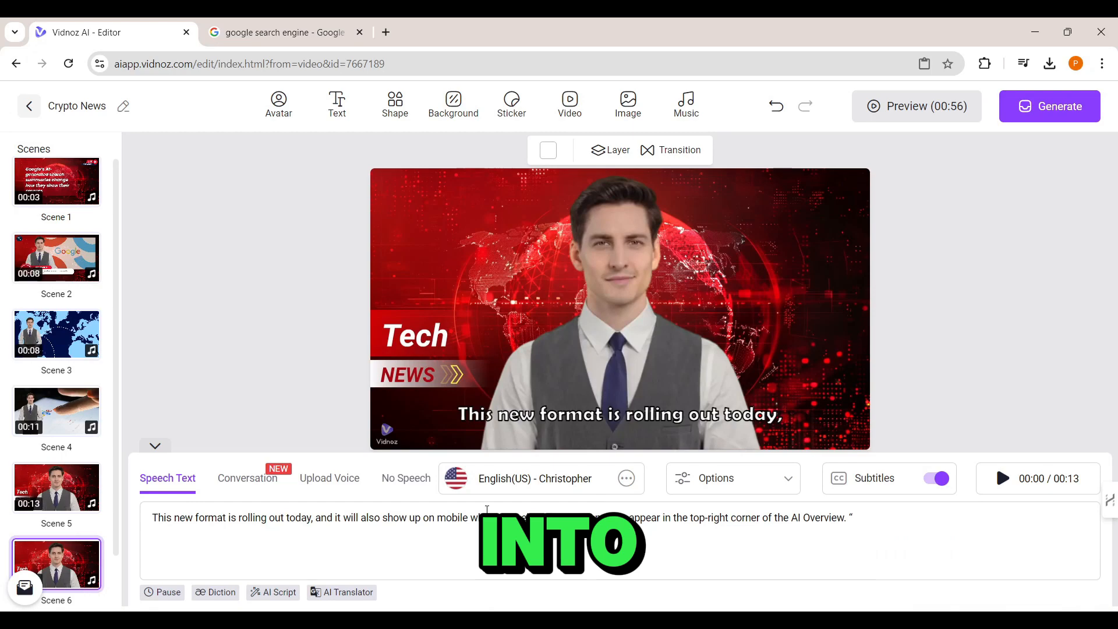
click(57, 258)
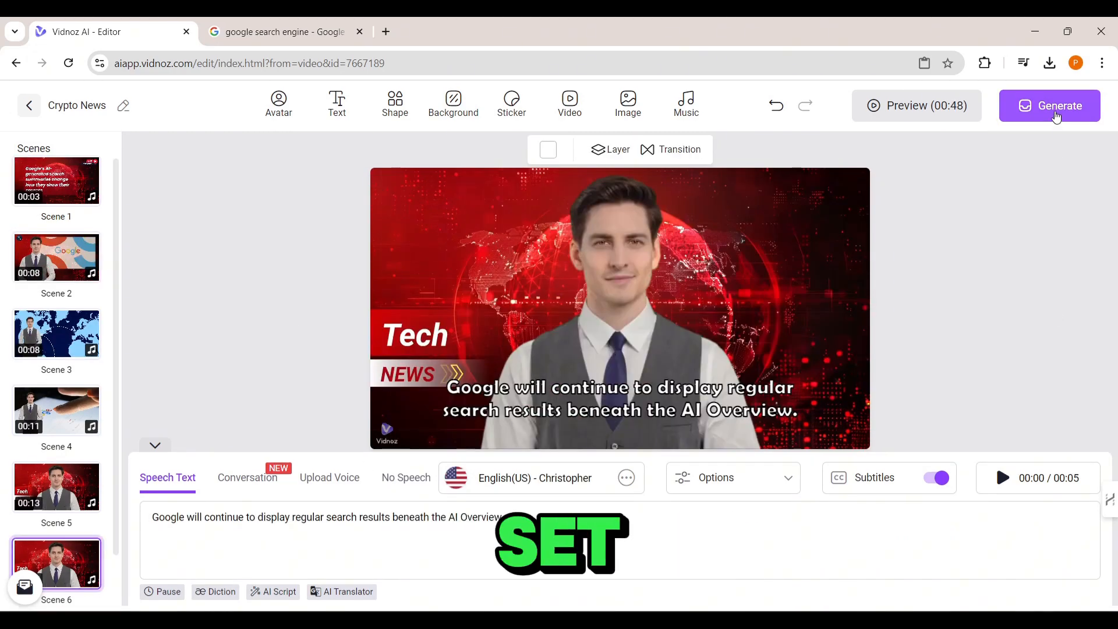
- Generate the 44-second Crypto News video and open the finished result
click(1048, 105)
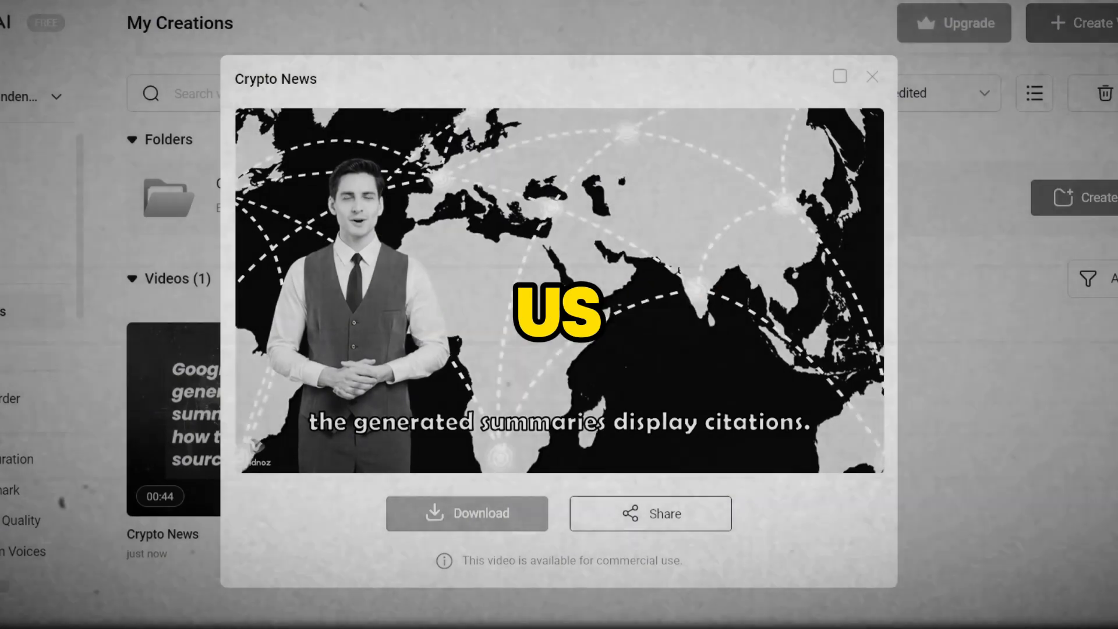
click(467, 512)
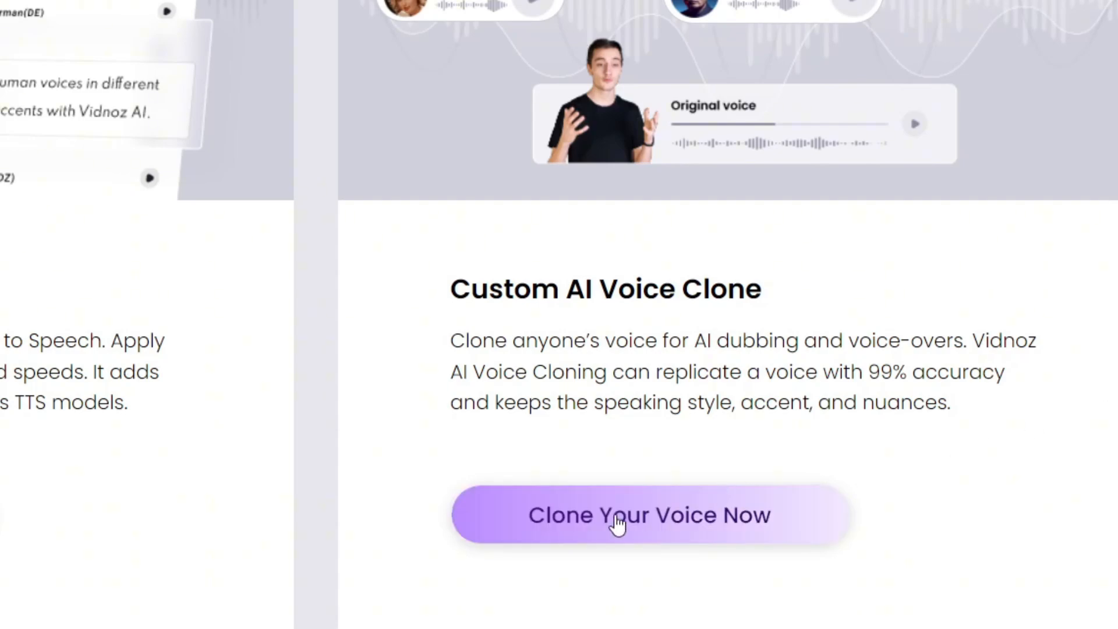
- Open the Clone Voice page and browse its list of public voices
click(649, 515)
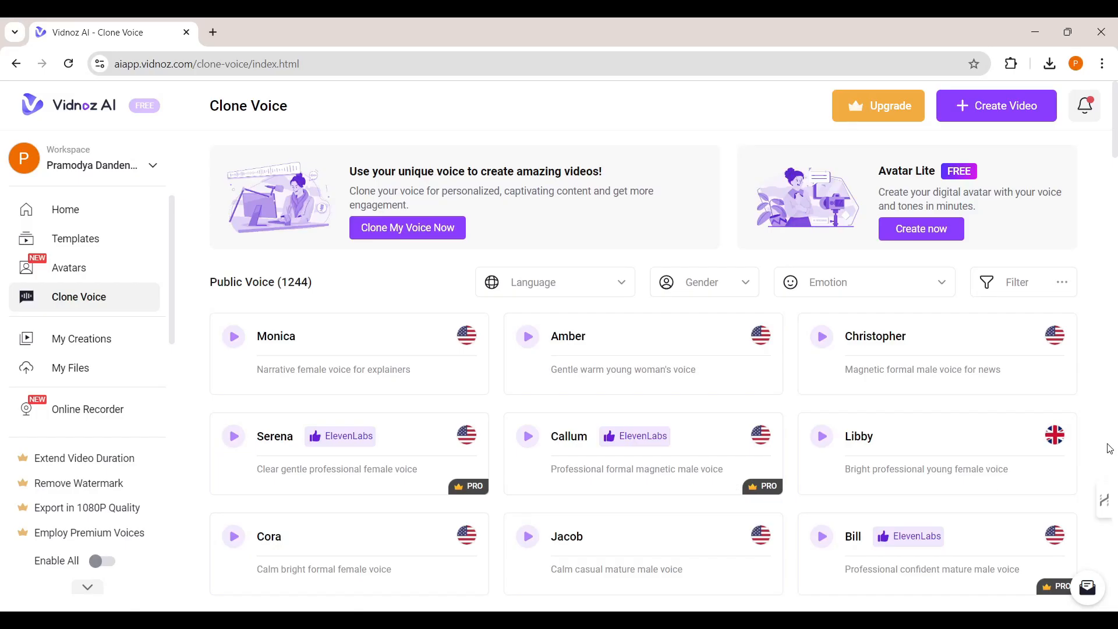
scroll(down, 3)
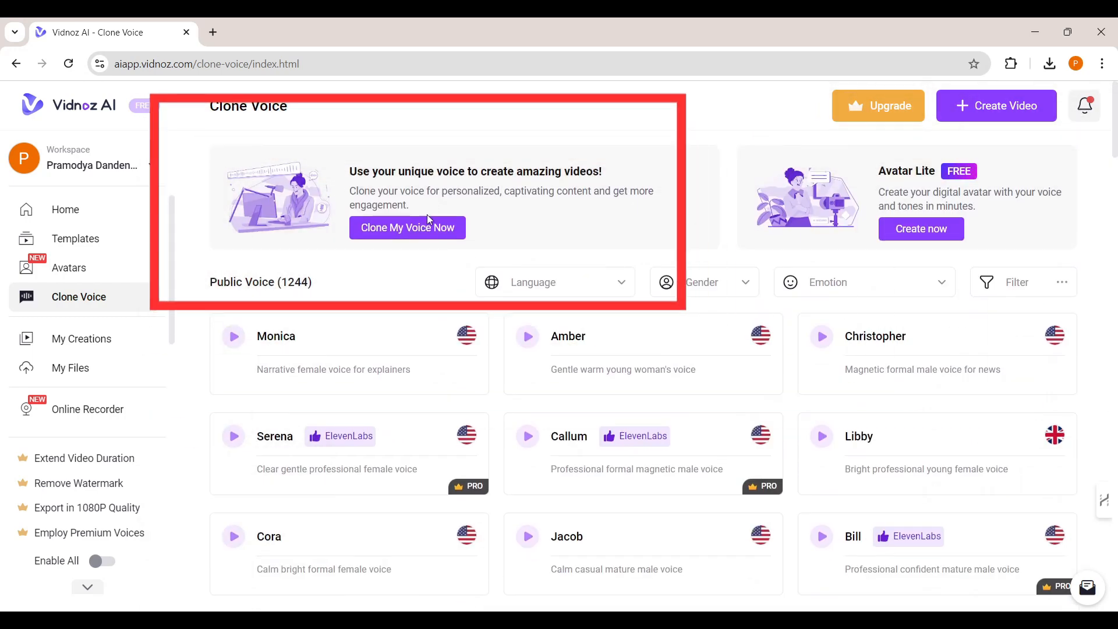
click(407, 228)
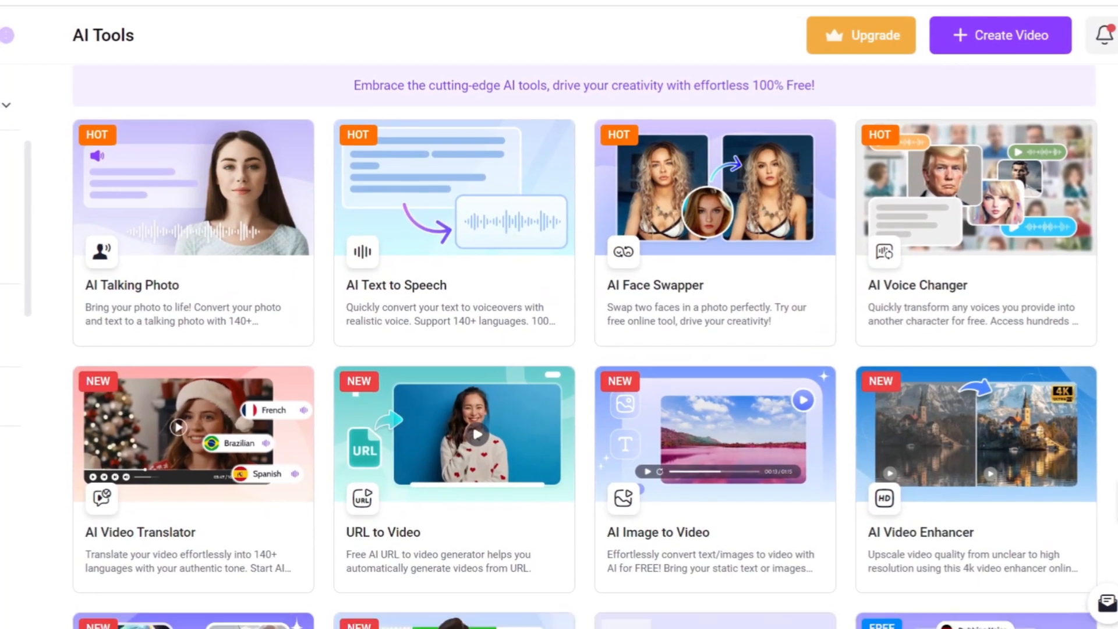
- Scroll the AI Tools page to tools like AI Dancing Photo and AI Script Generator
scroll(down, 3)
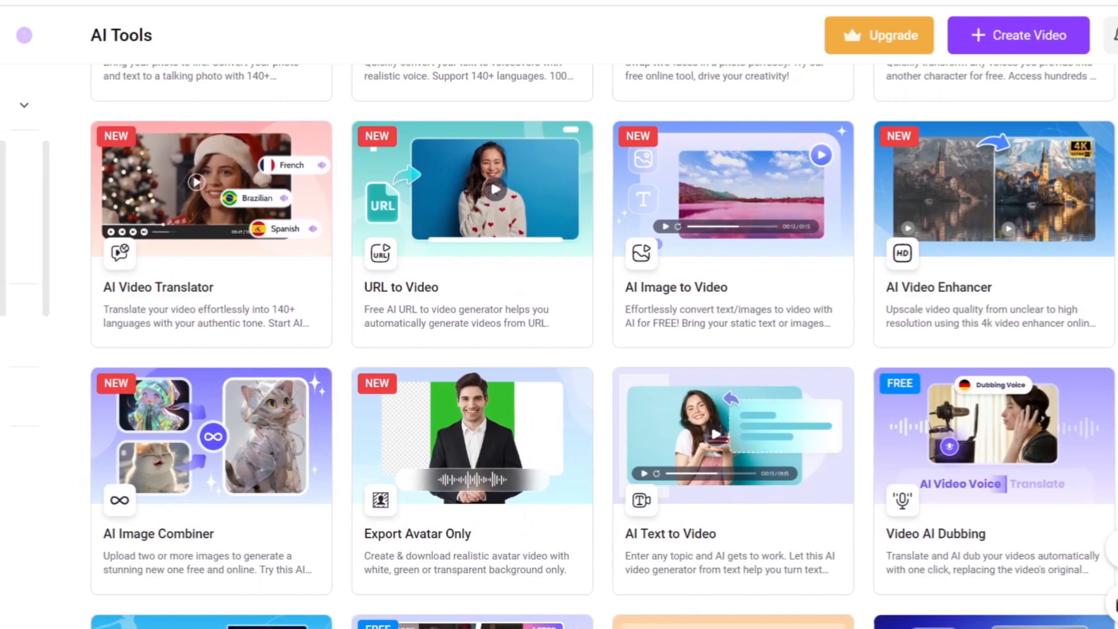
scroll(down, 3)
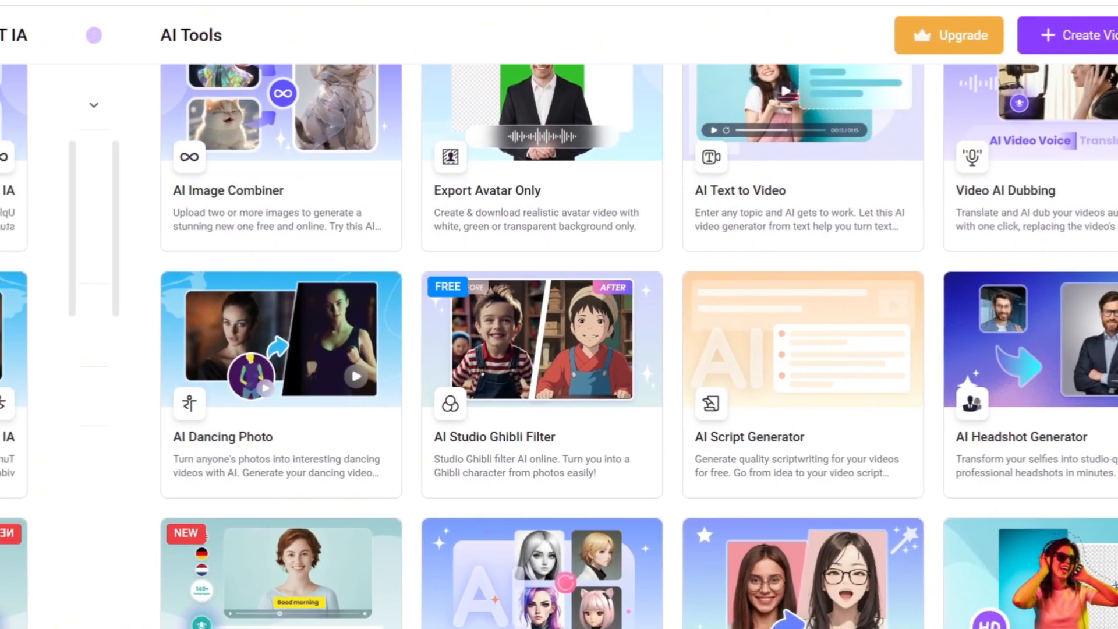